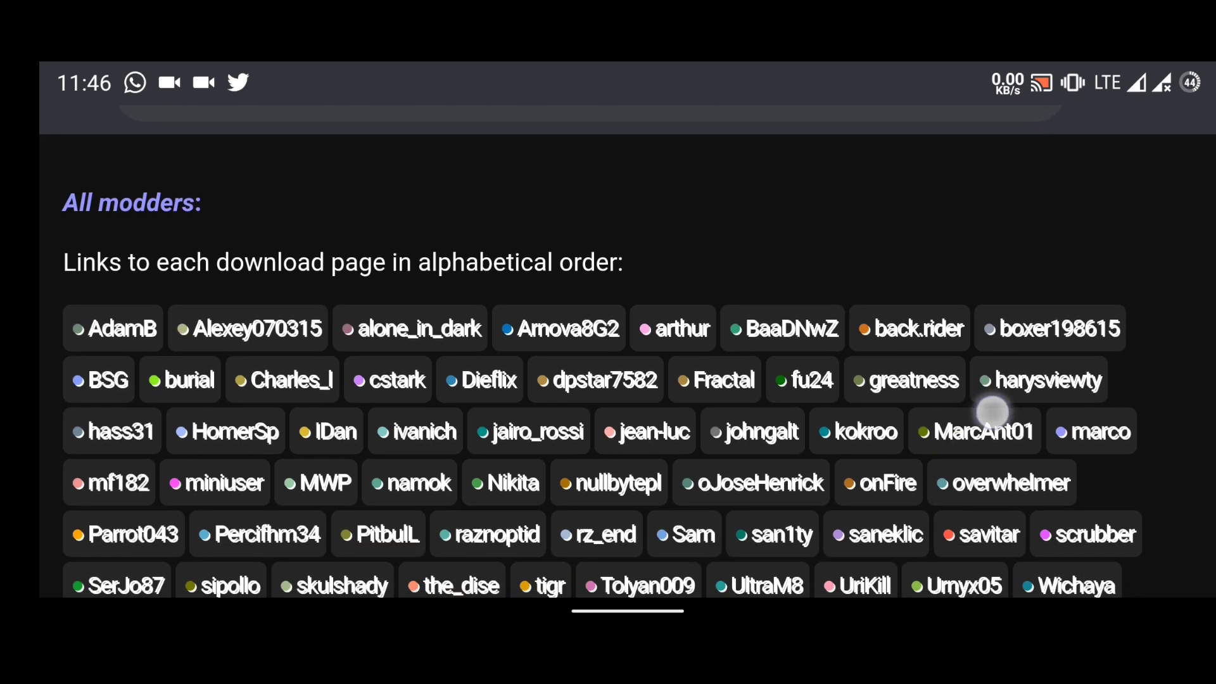
Scroll the recent updates list and open the PitbulL MGC_7.4.104 v.1.3 download
scroll(down, 3)
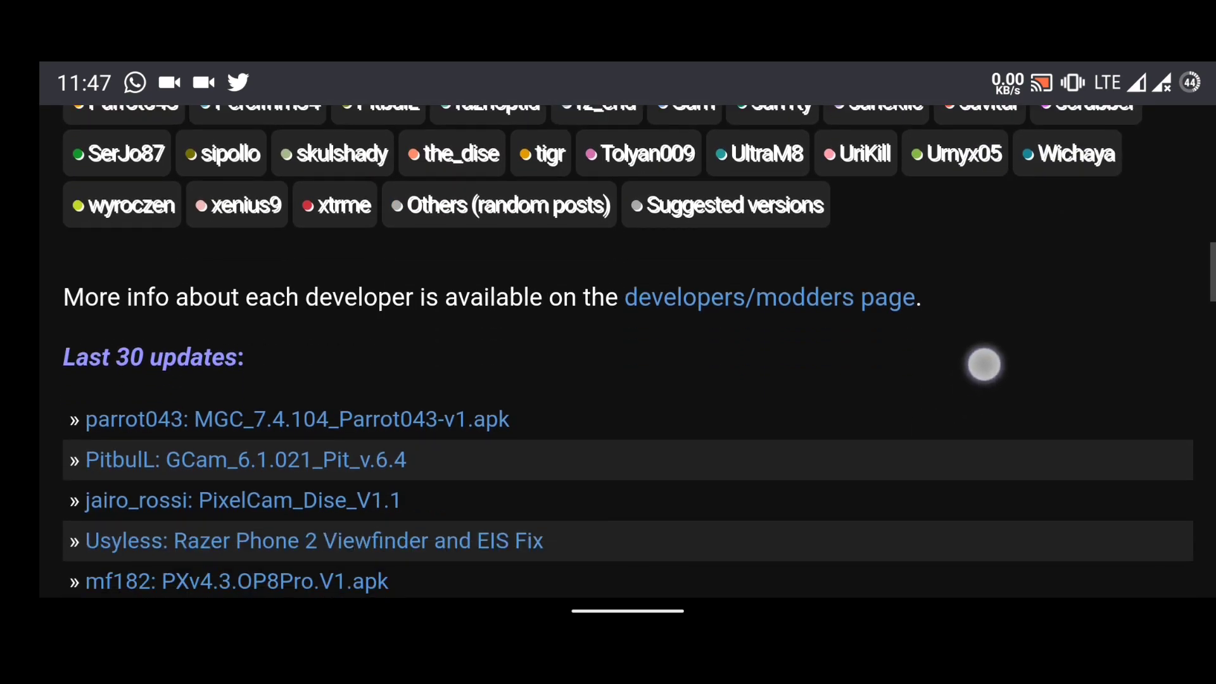
scroll(up, 3)
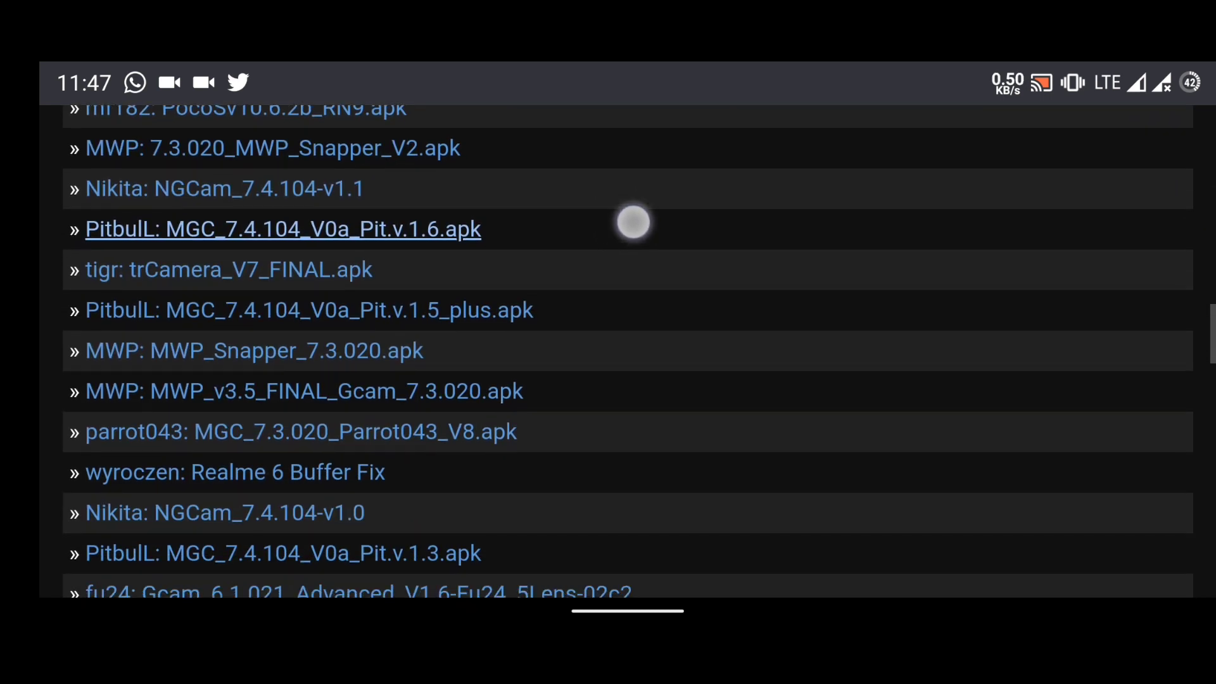
scroll(down, 3)
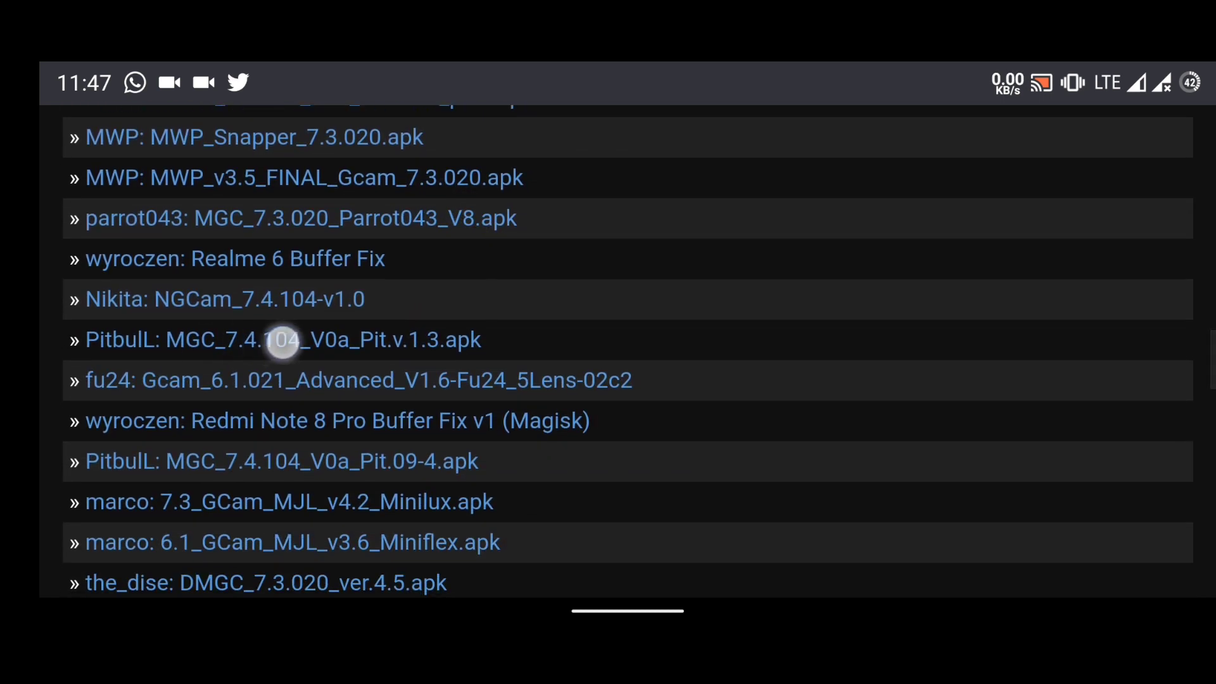
click(283, 339)
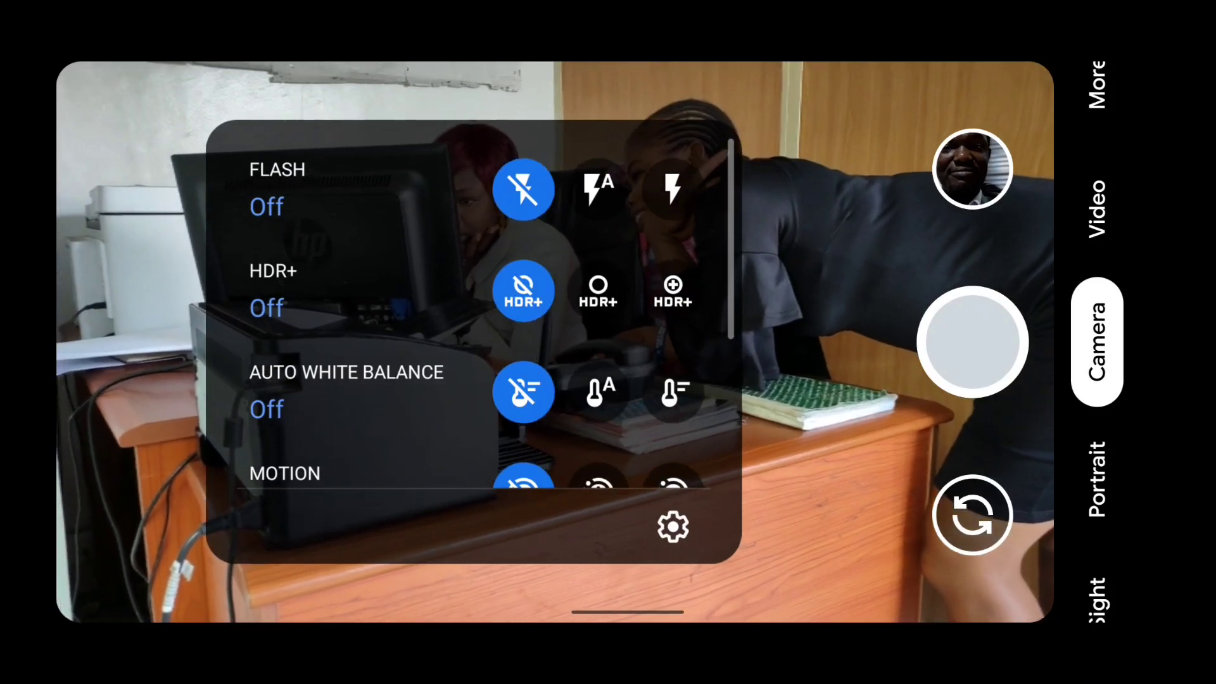
Scroll Camera mode's quick settings, then Portrait mode's options including Face Retouching
scroll(down, 3)
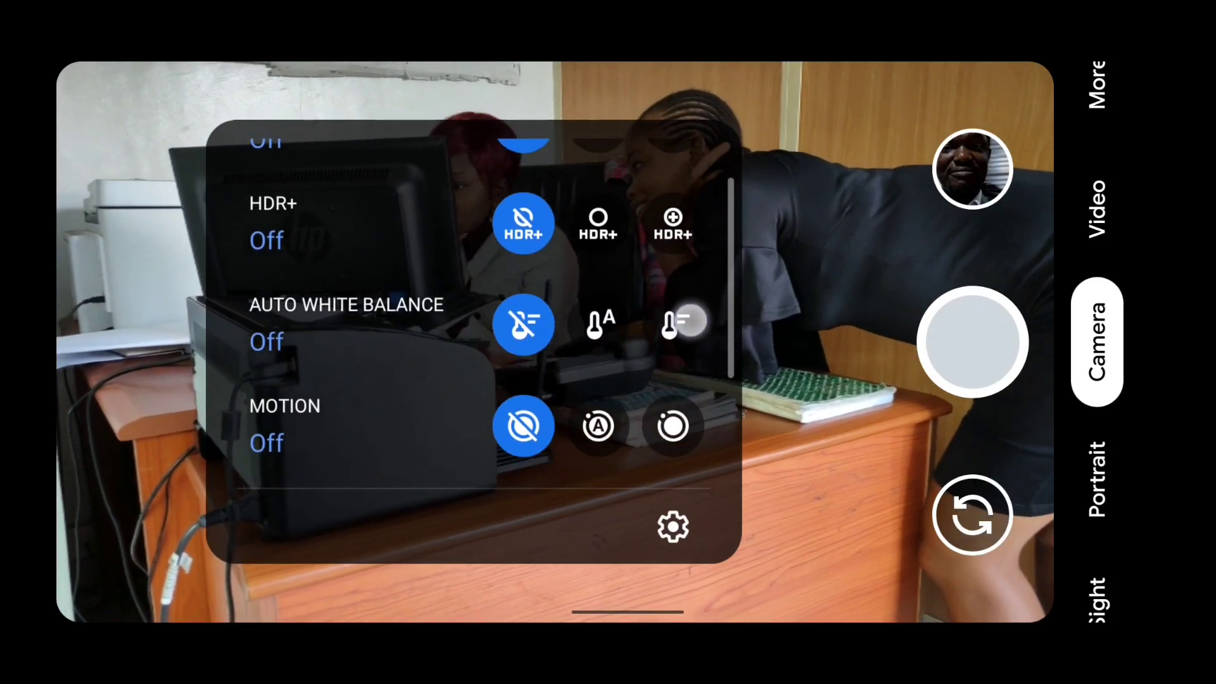
scroll(down, 3)
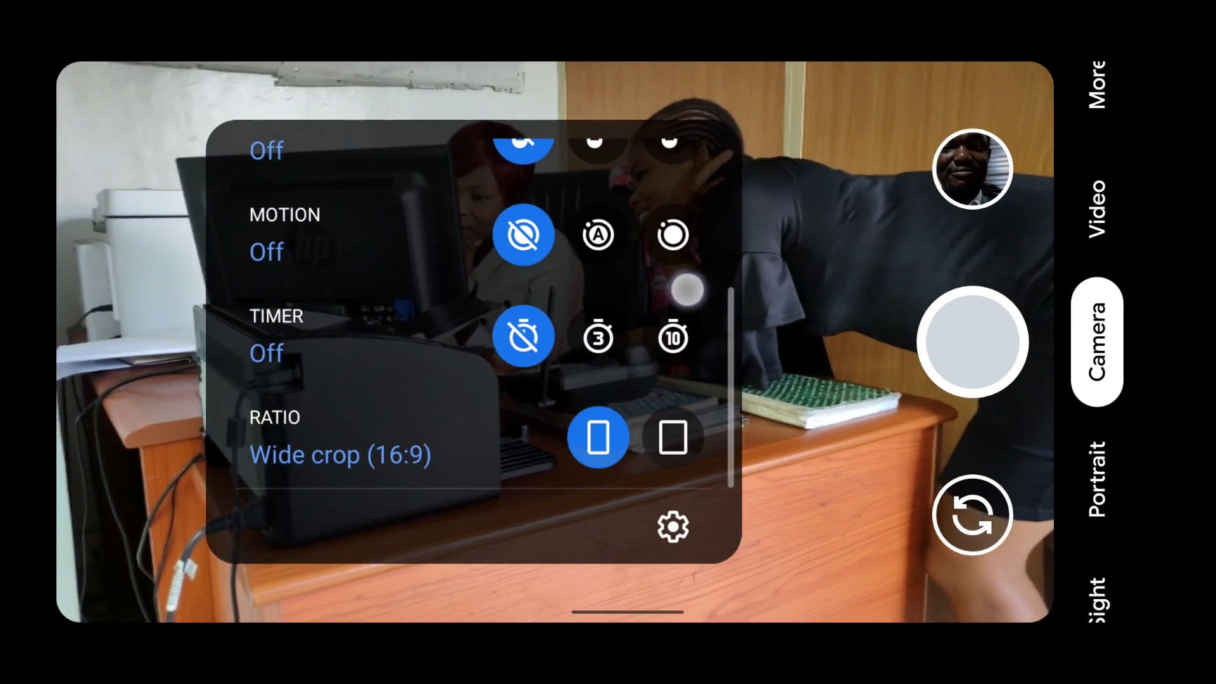
scroll(up, 3)
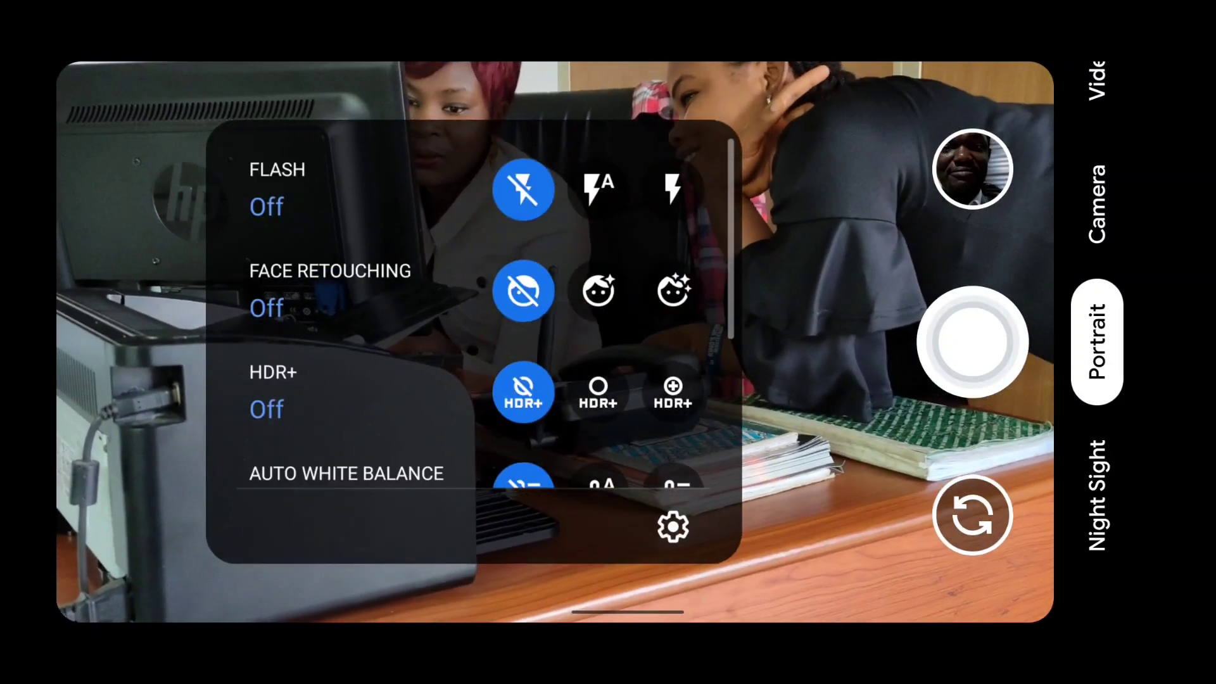
scroll(down, 3)
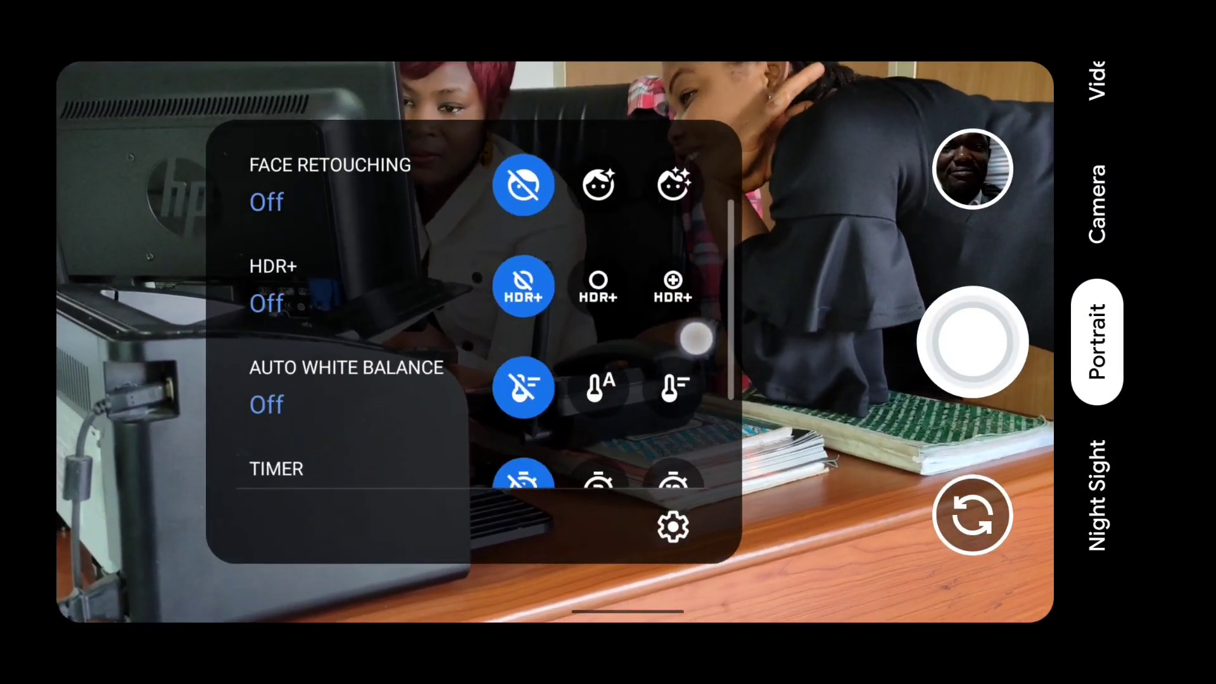
scroll(down, 3)
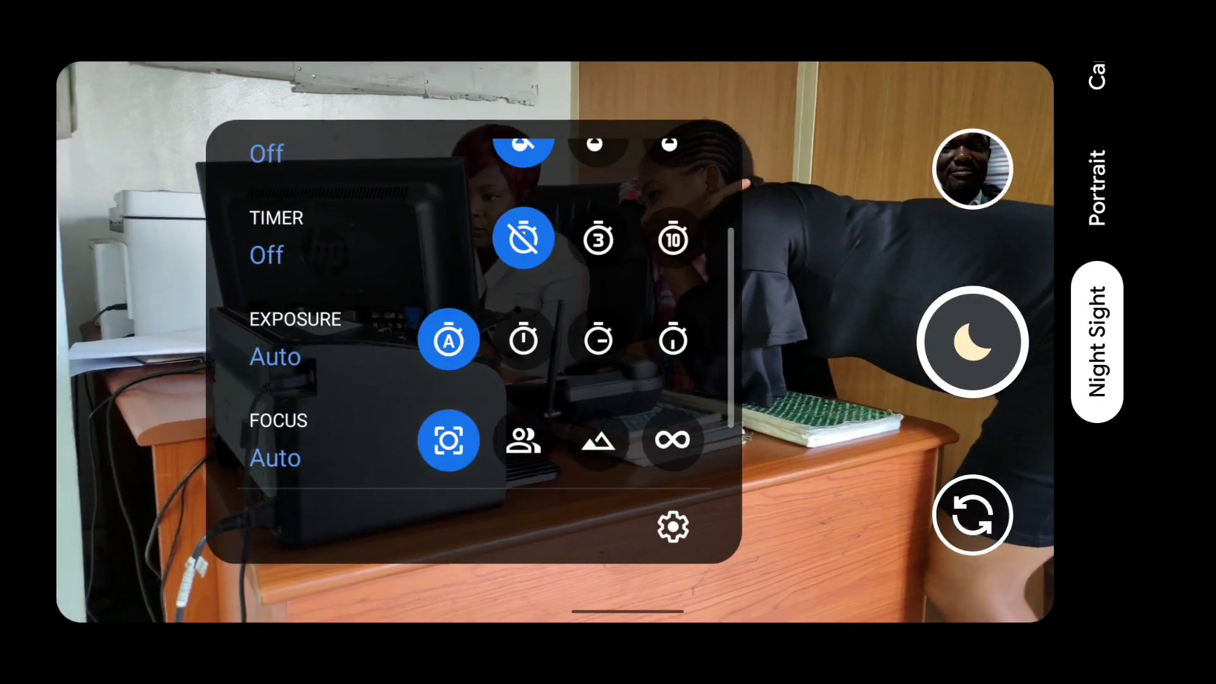
Change Night Sight exposure from Auto to 10 sec, then to 20 sec
click(522, 340)
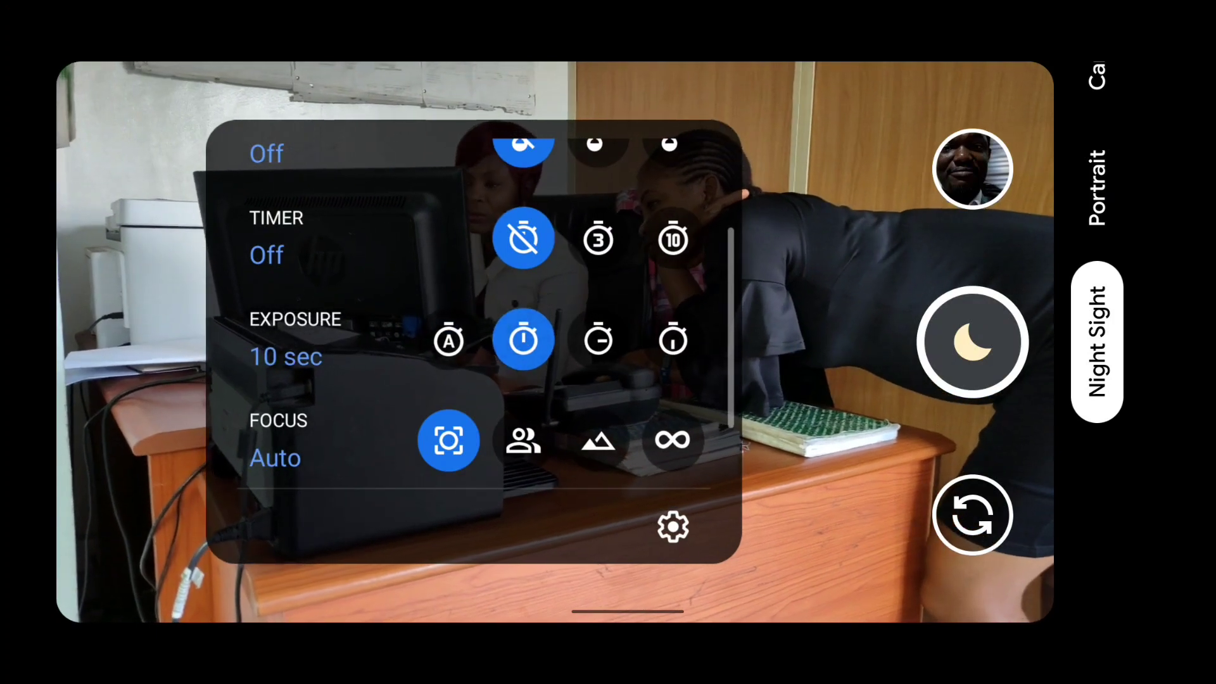
click(598, 340)
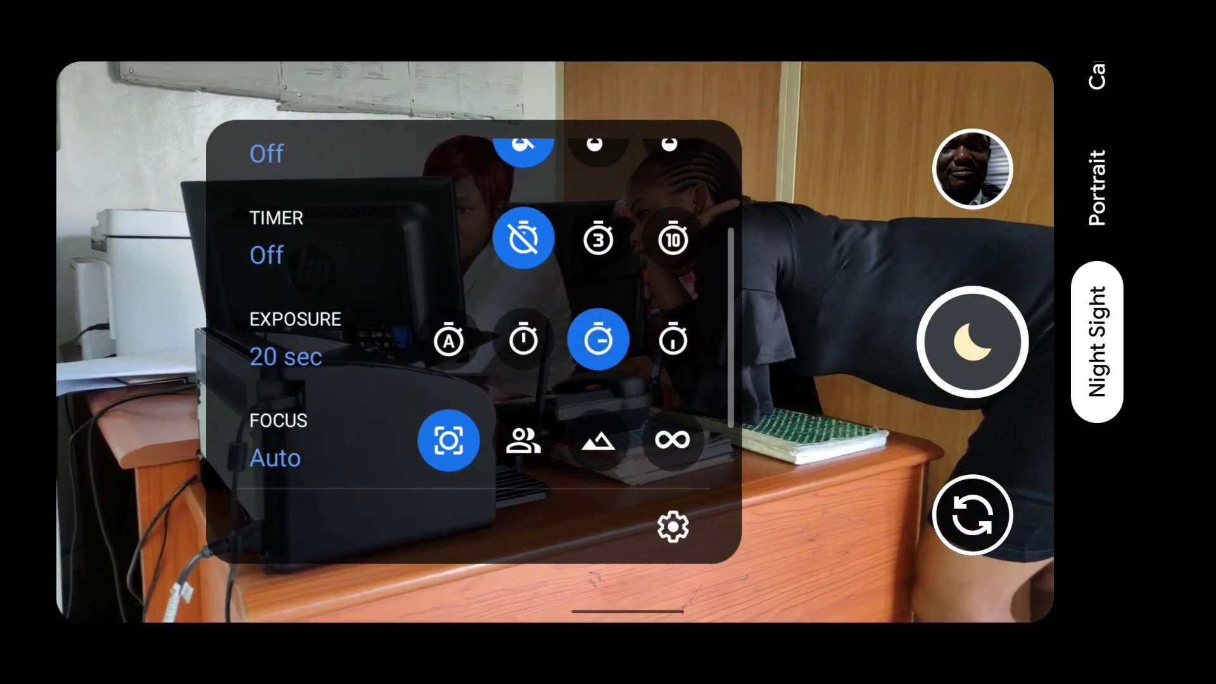
click(672, 339)
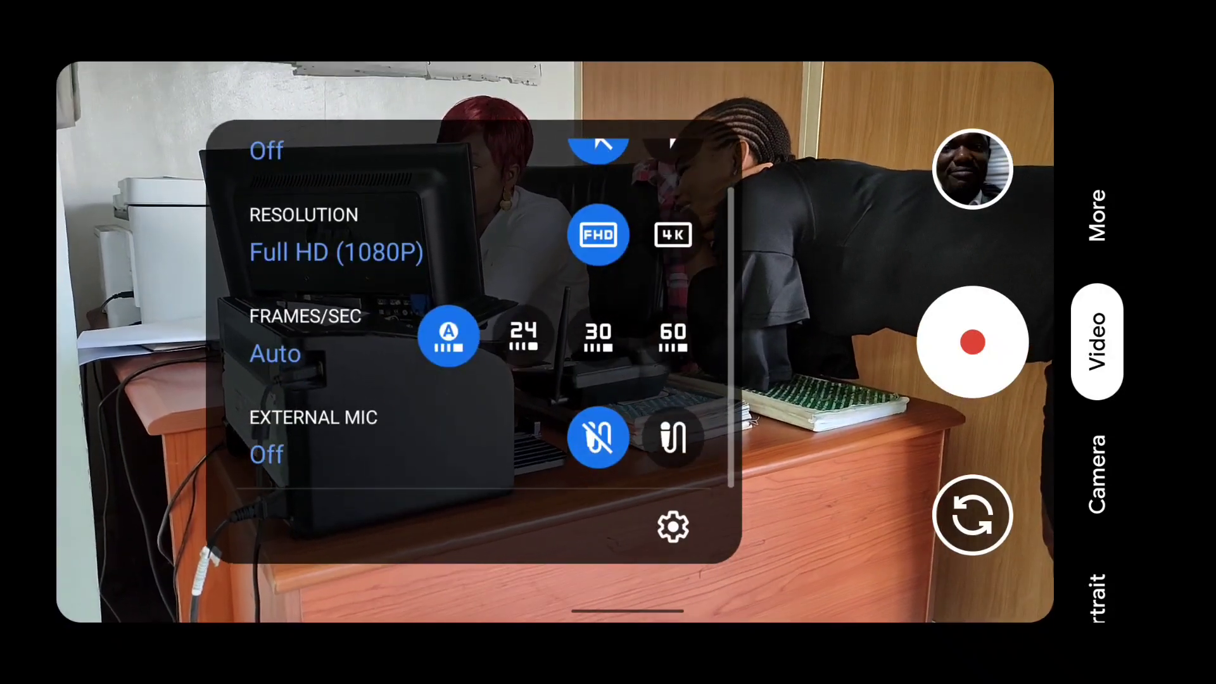
Turn External Mic on in Video mode quick settings
click(673, 438)
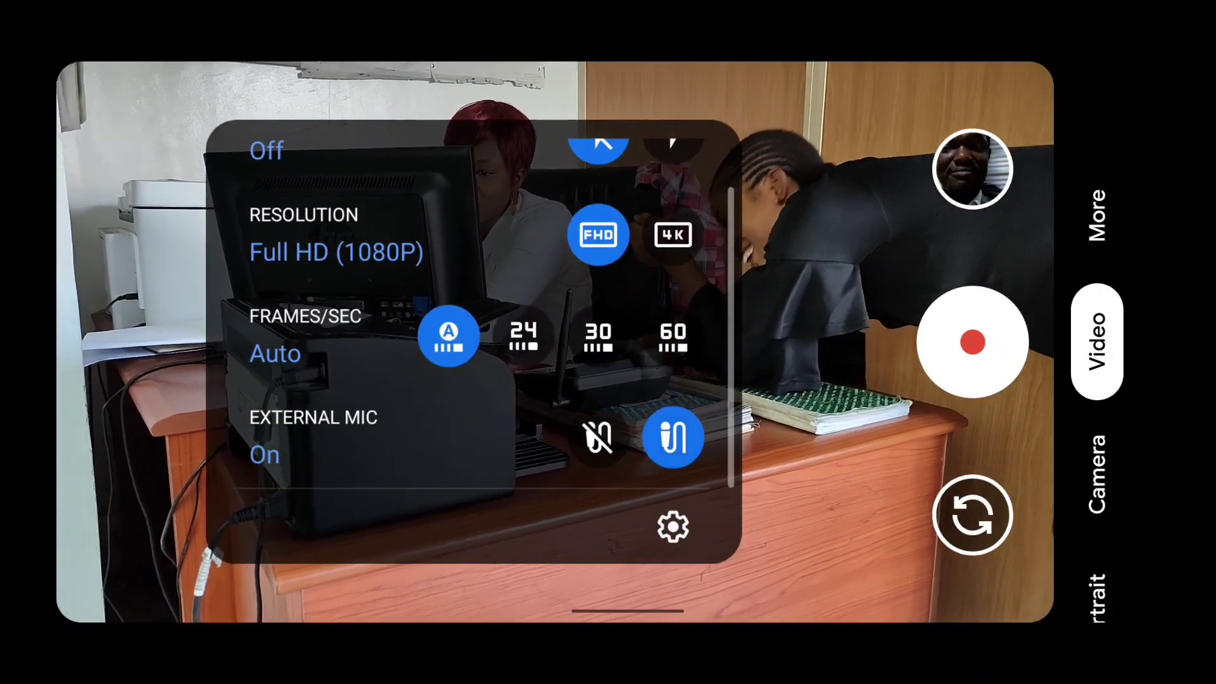
click(597, 438)
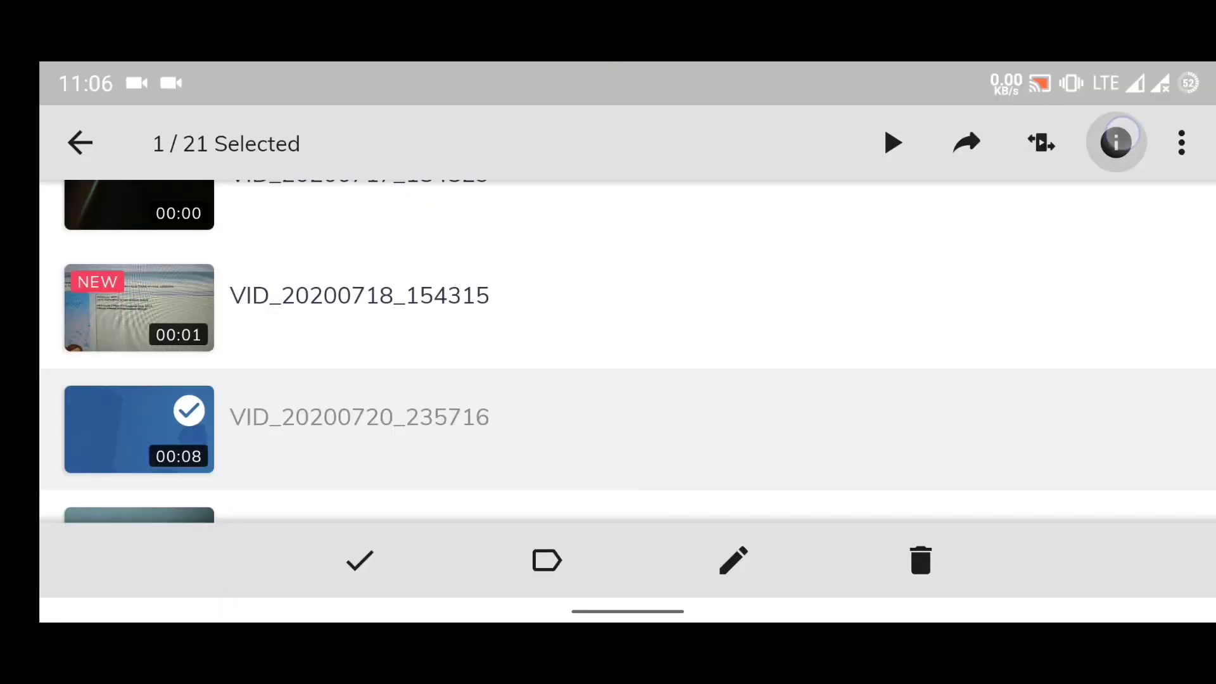
View and scroll the first clip's details, then close them
click(1115, 143)
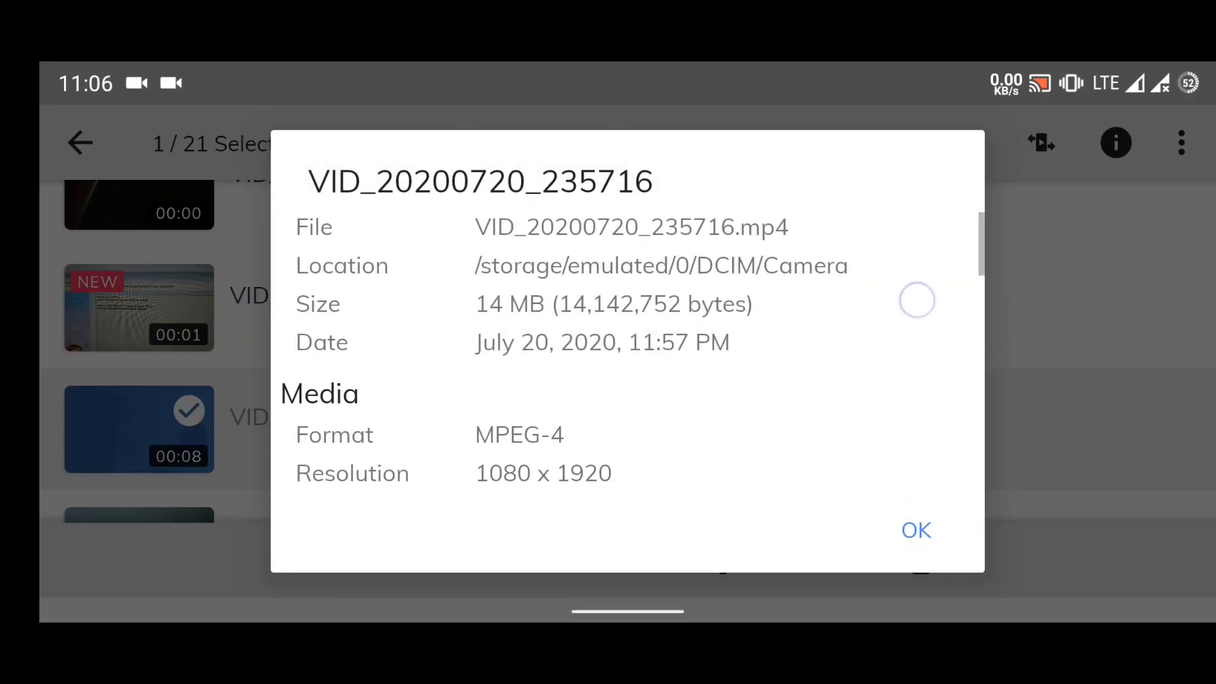
scroll(down, 3)
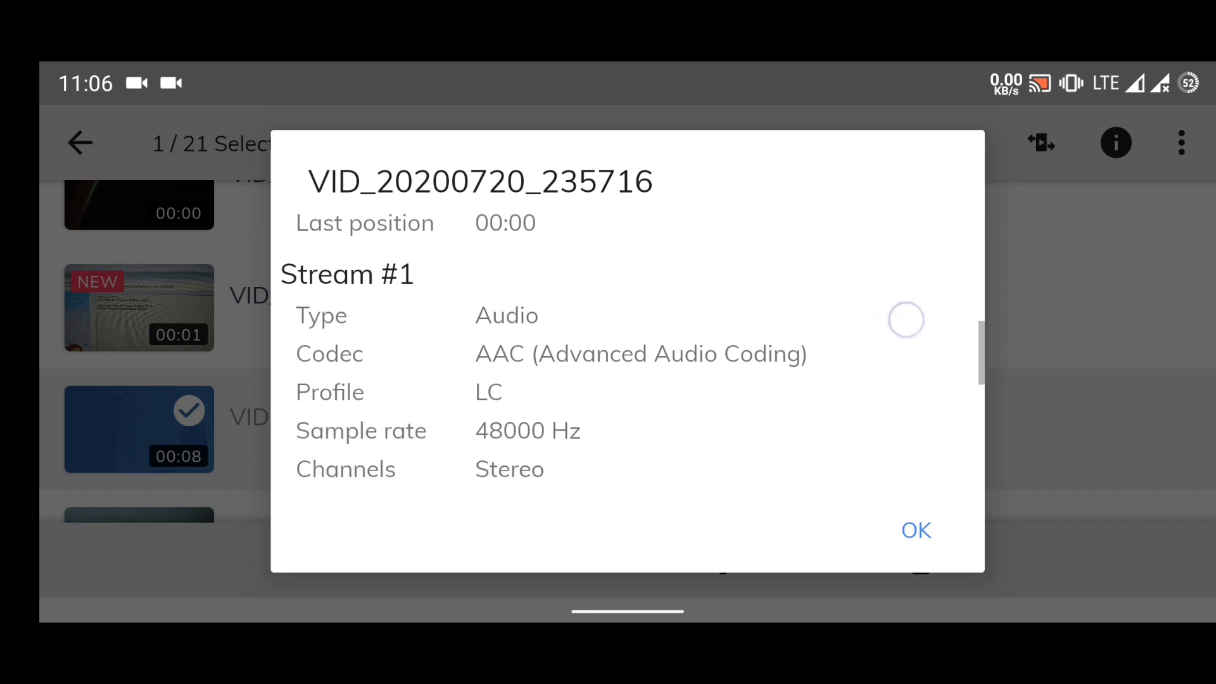
scroll(down, 3)
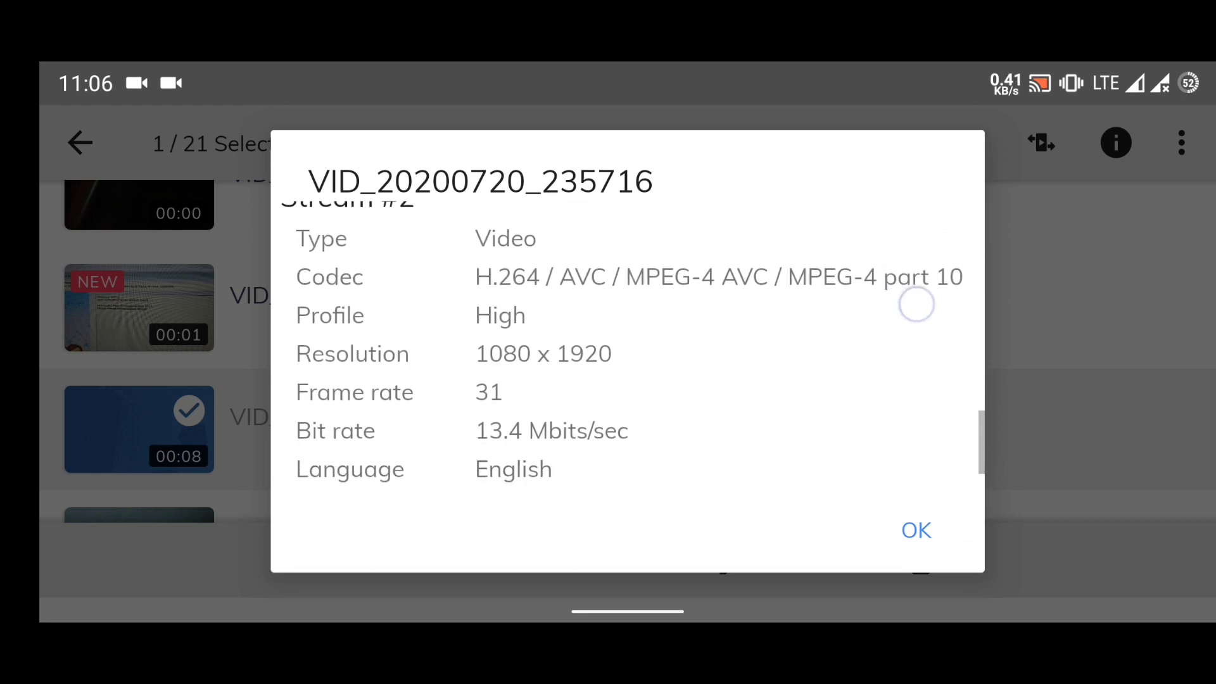
click(916, 531)
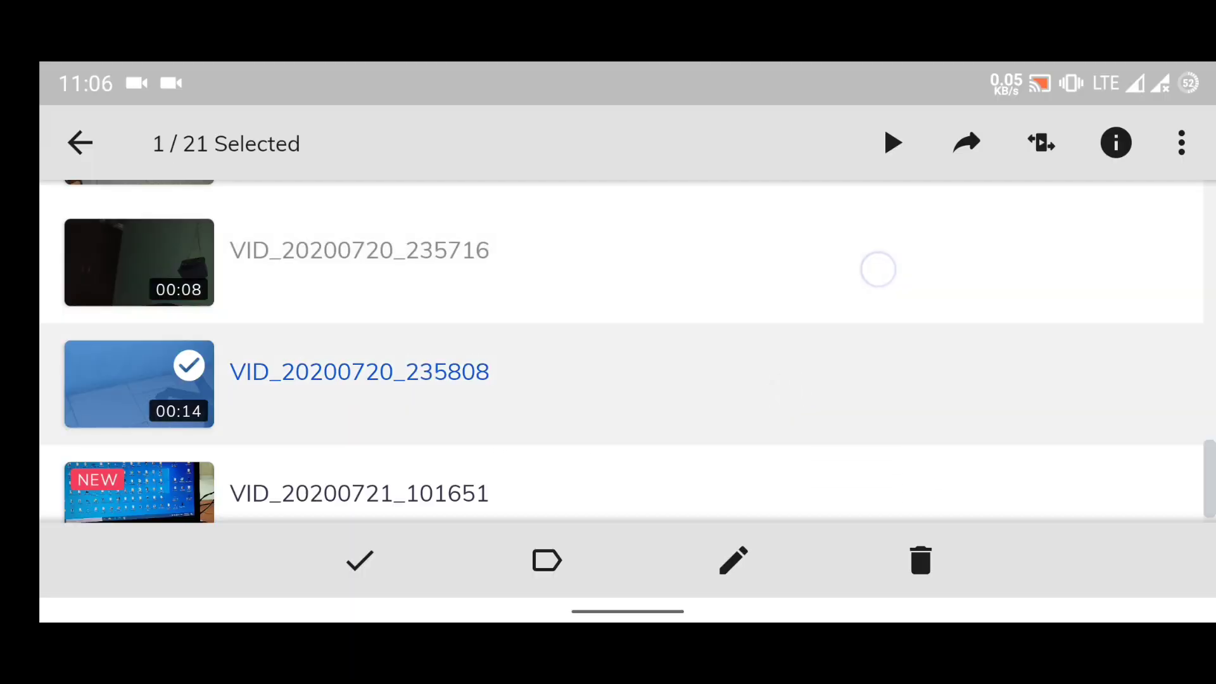
View and scroll the details of VID_20200720_235808
click(1116, 143)
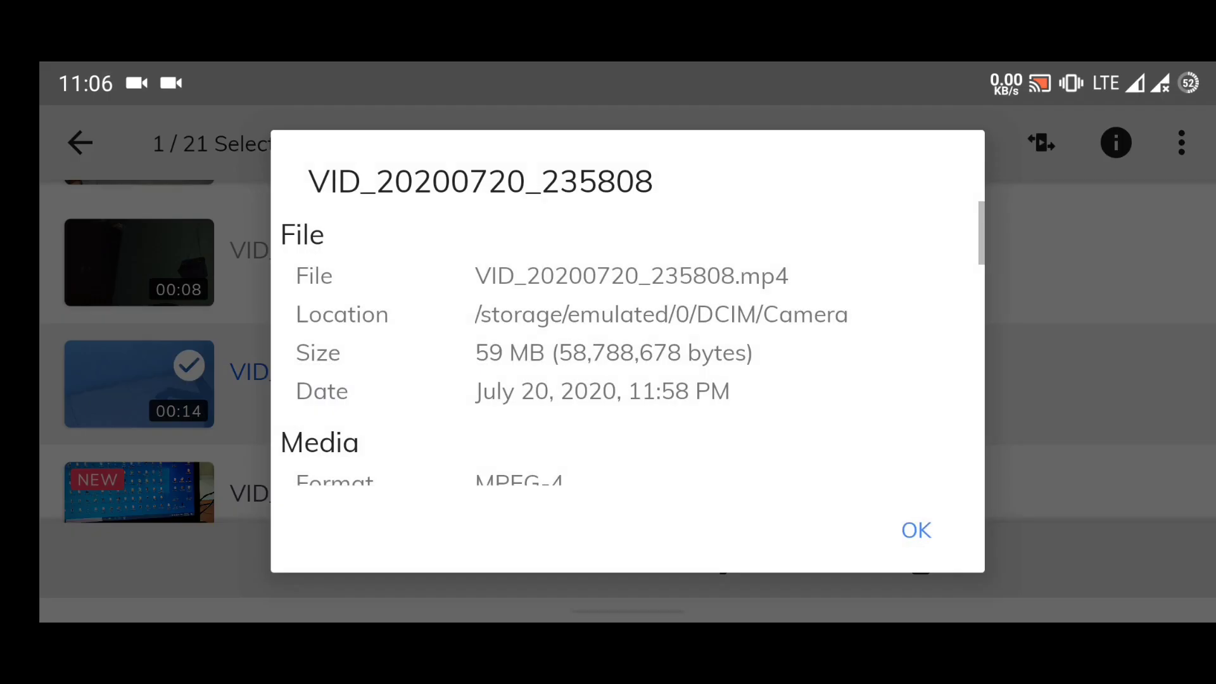
scroll(down, 3)
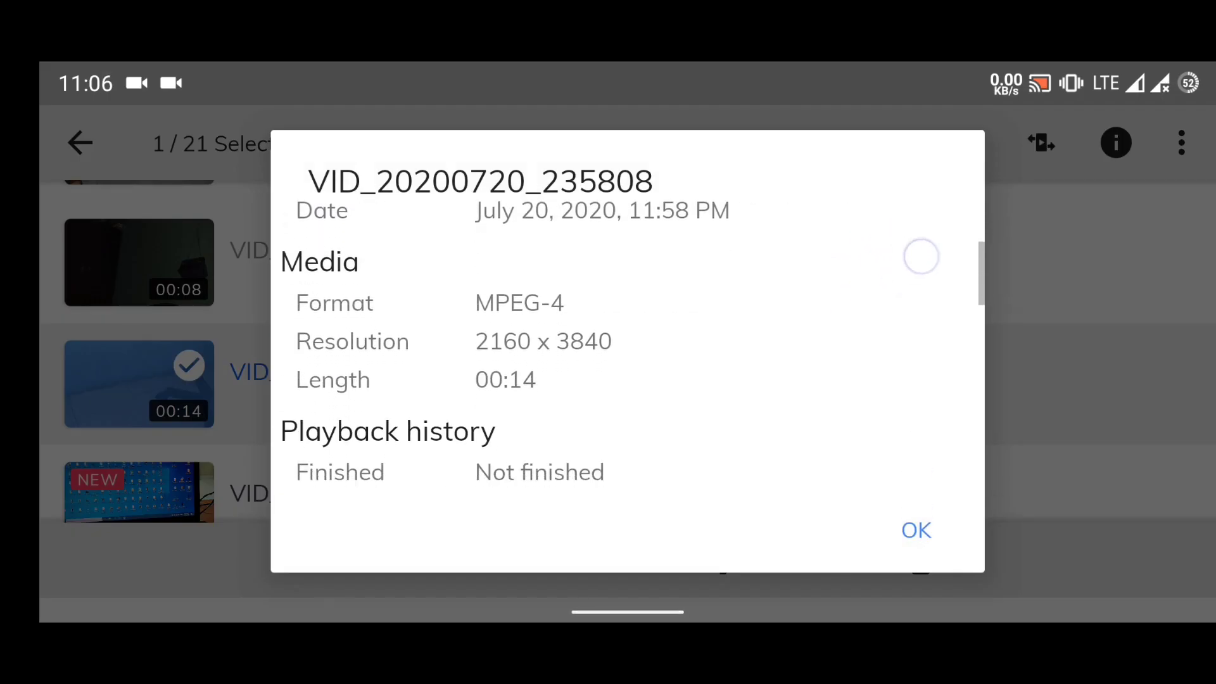
scroll(down, 3)
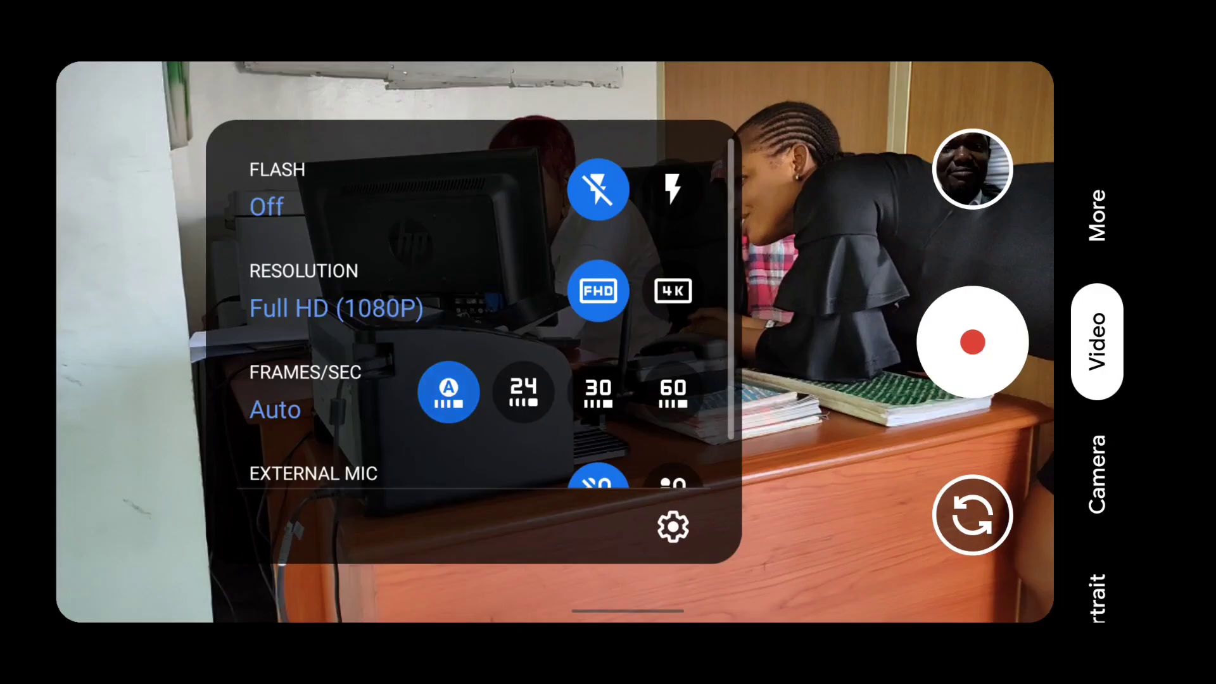
Set video resolution to 4K and frame rate to 30 fps
click(673, 291)
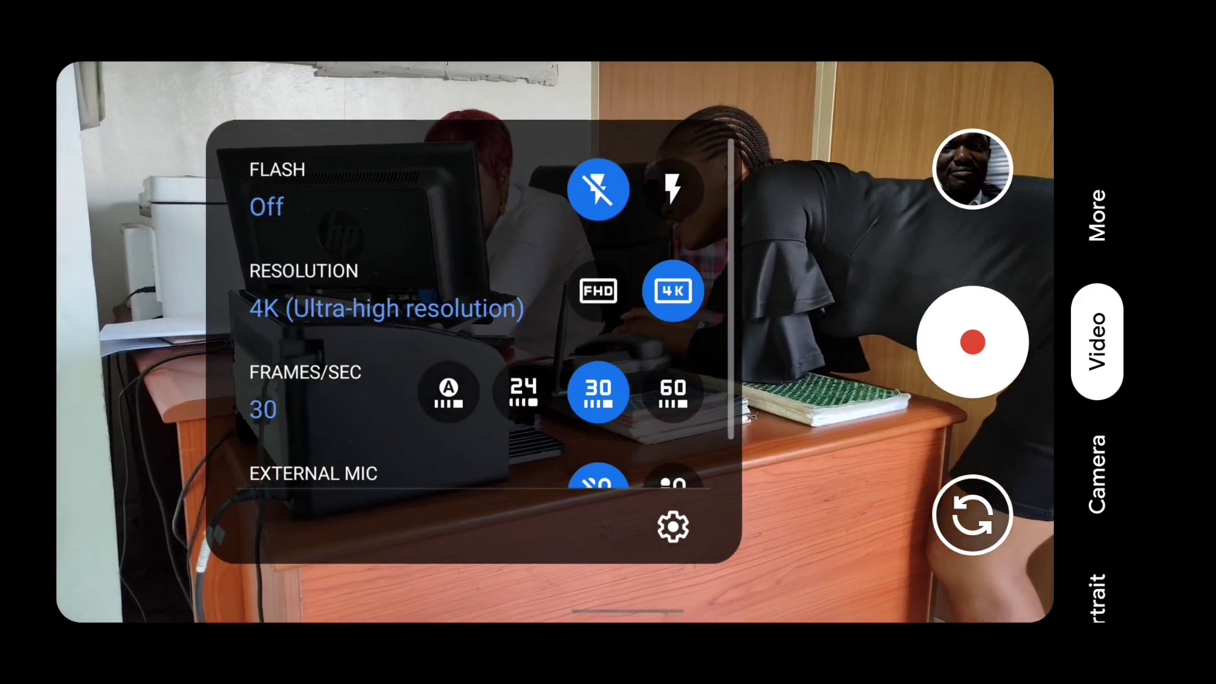
click(1096, 210)
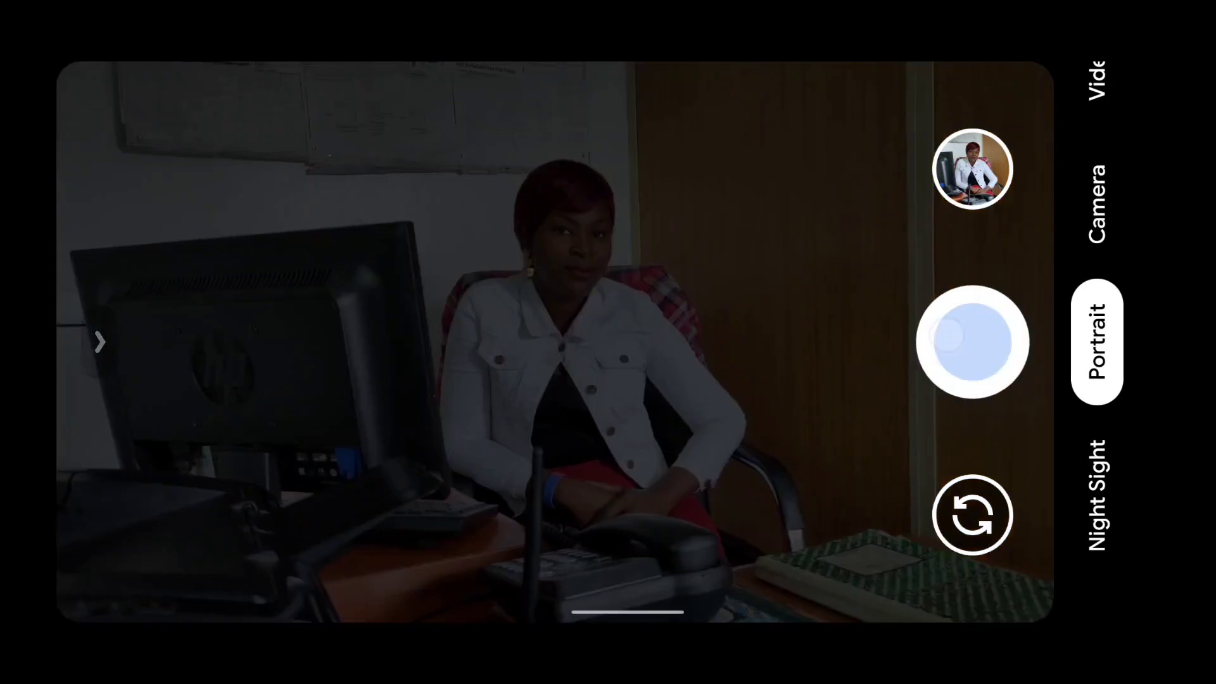
Photograph the seated person and the laptop, then take a front-camera selfie
click(100, 343)
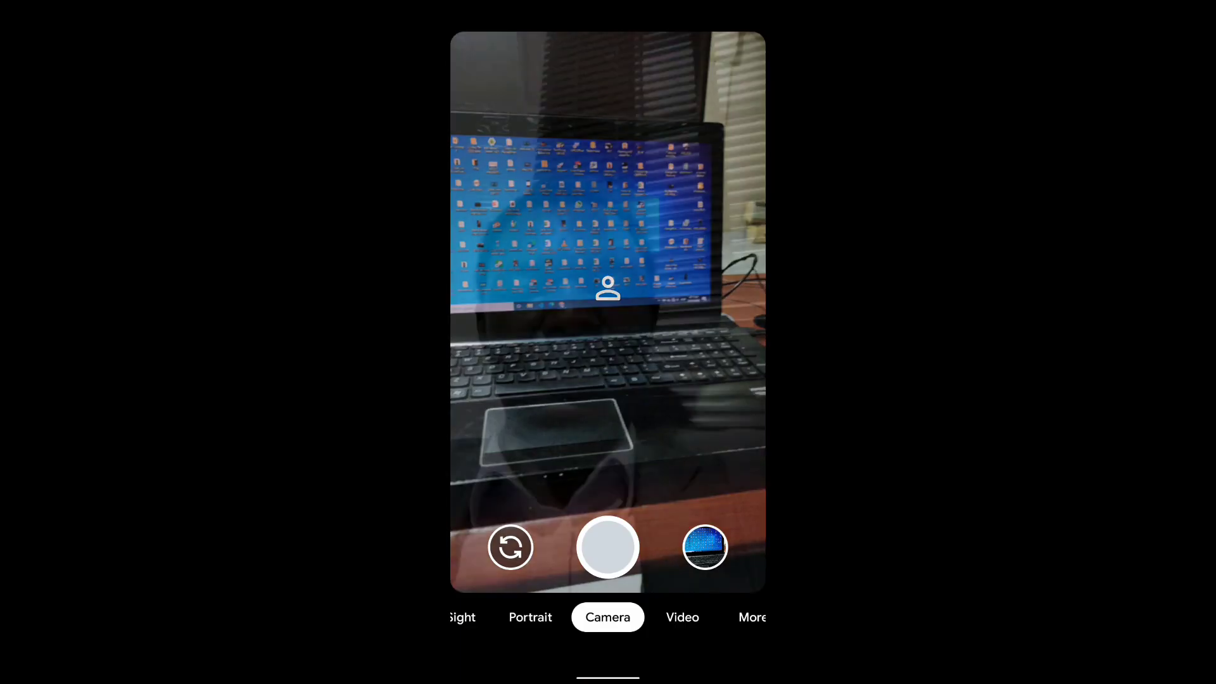
click(509, 547)
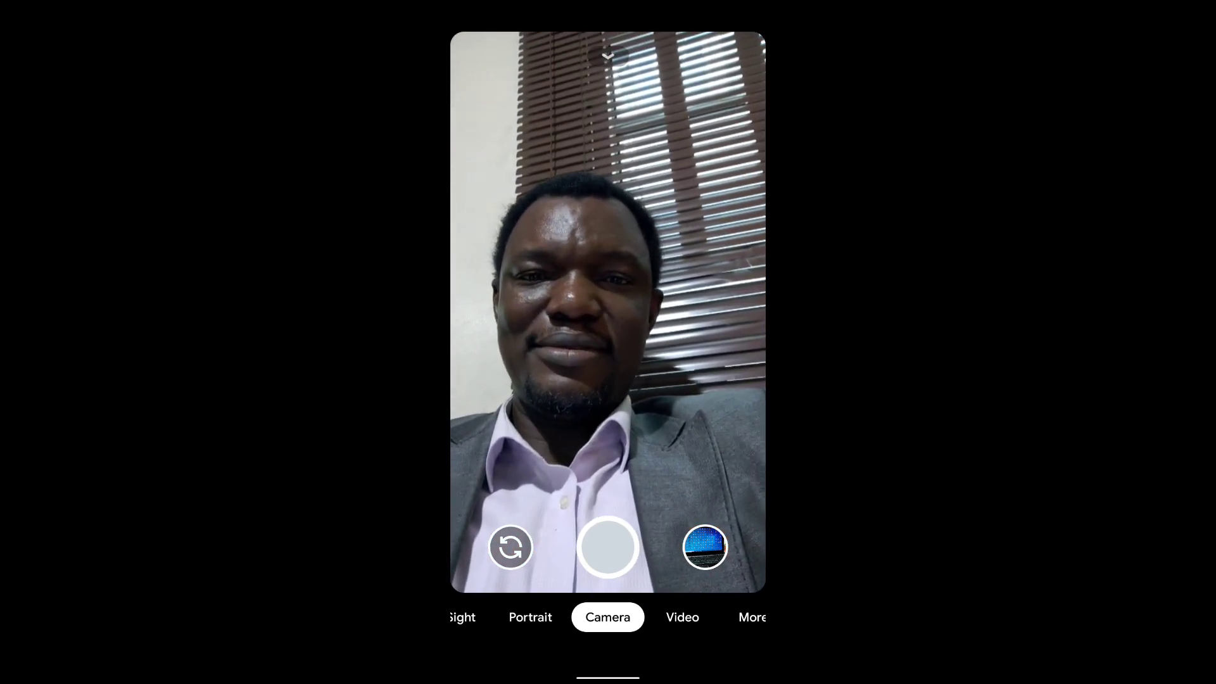
click(607, 546)
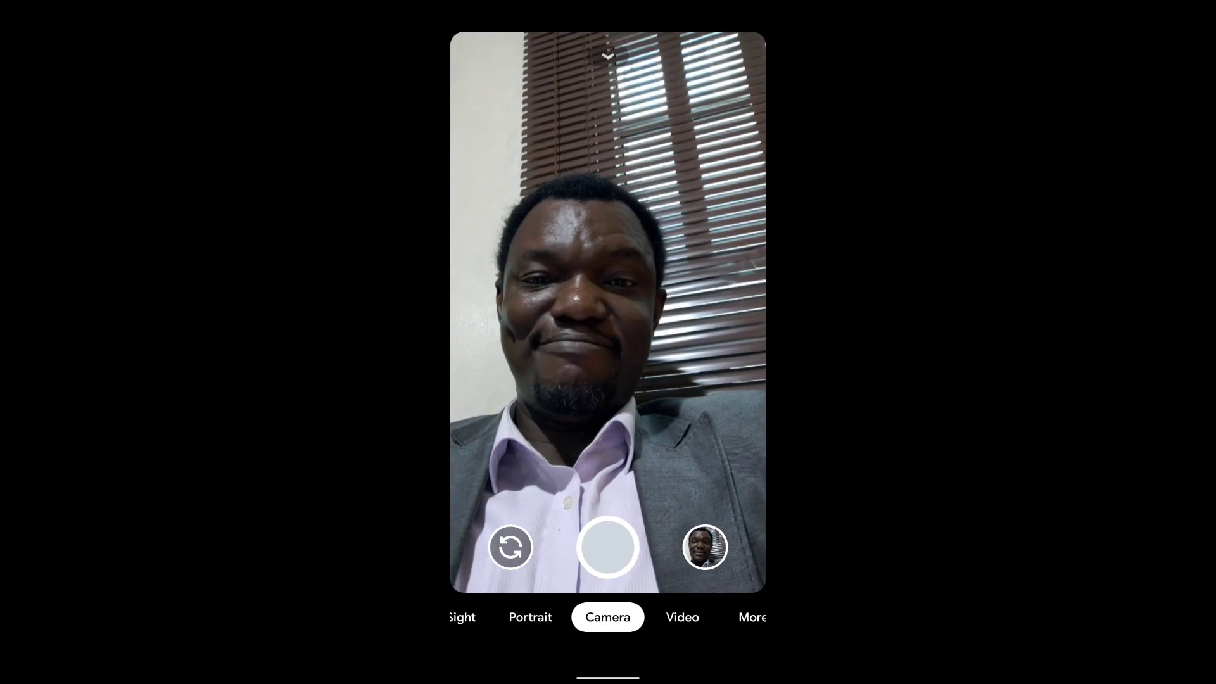
click(607, 547)
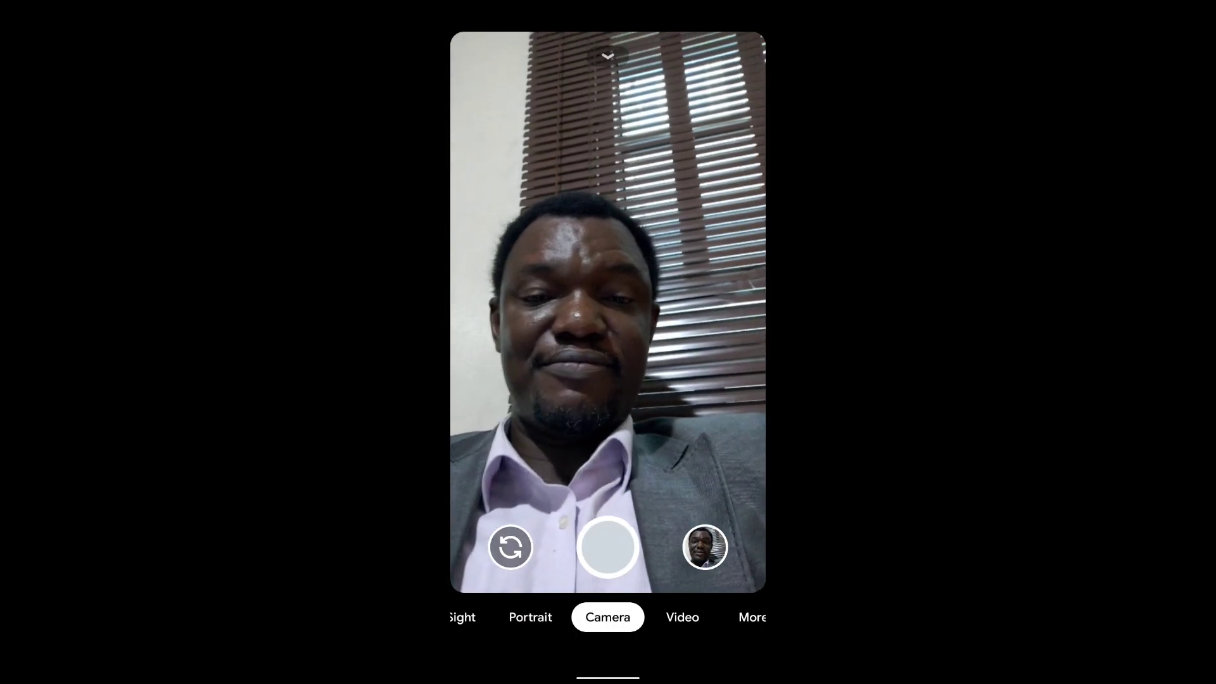
click(529, 617)
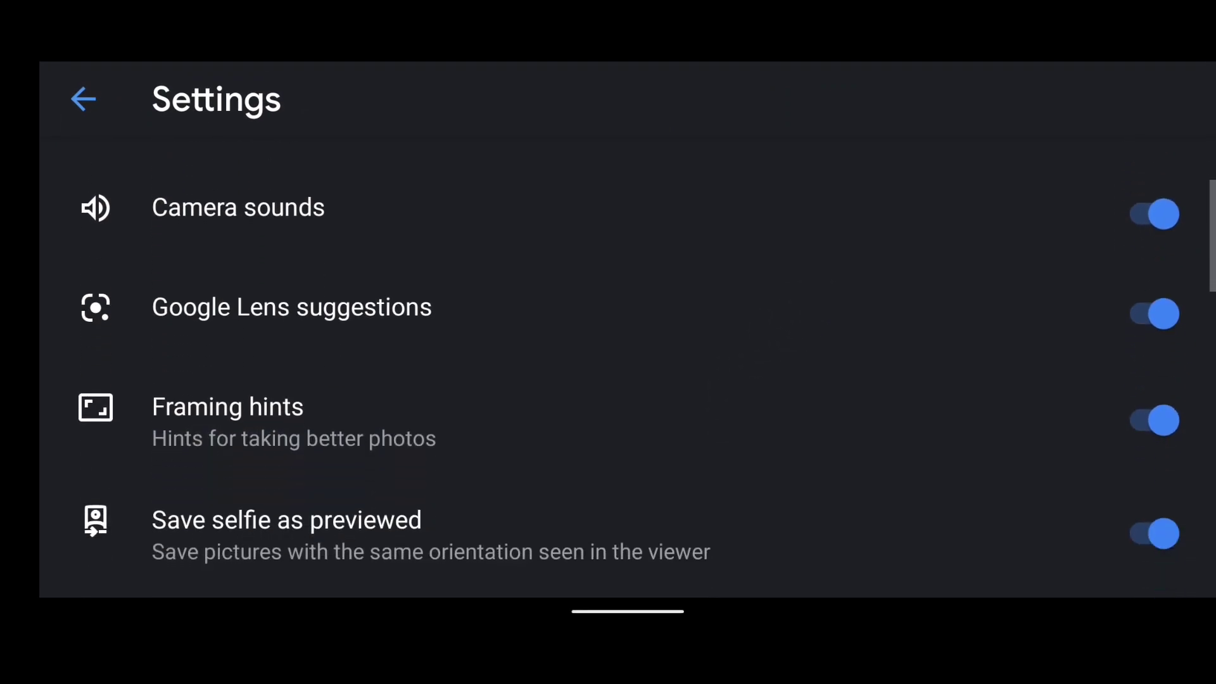
Scroll past Grid type in Settings and enter Advanced
scroll(down, 3)
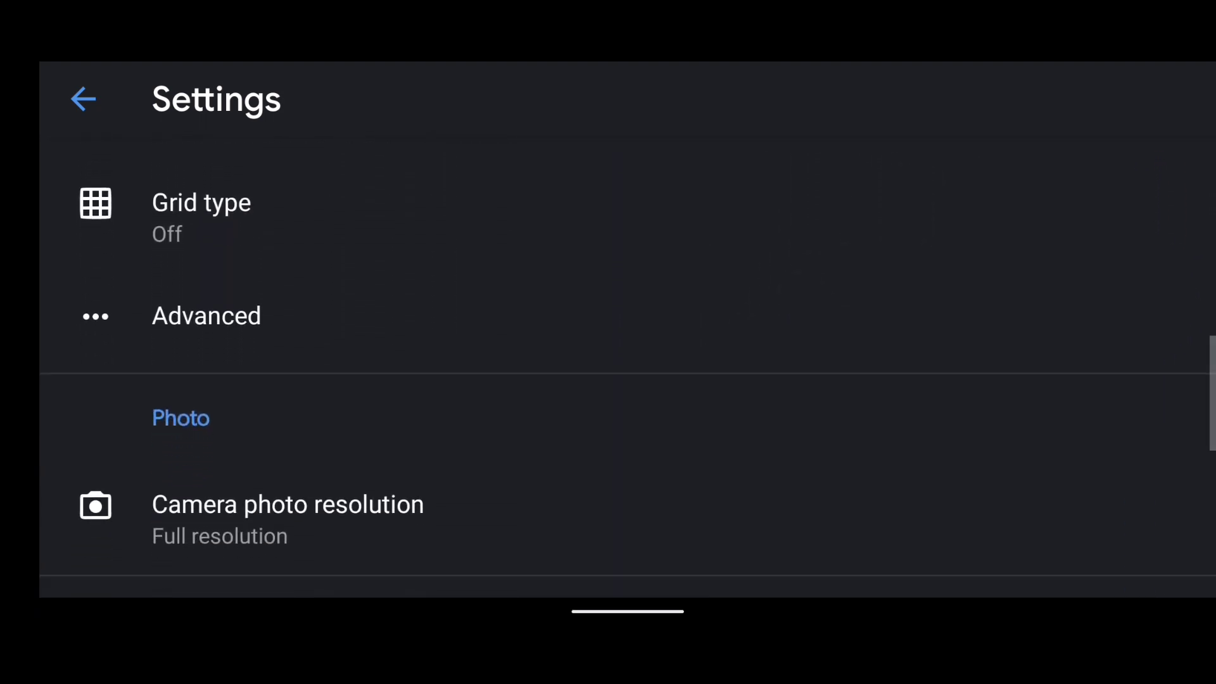
click(207, 315)
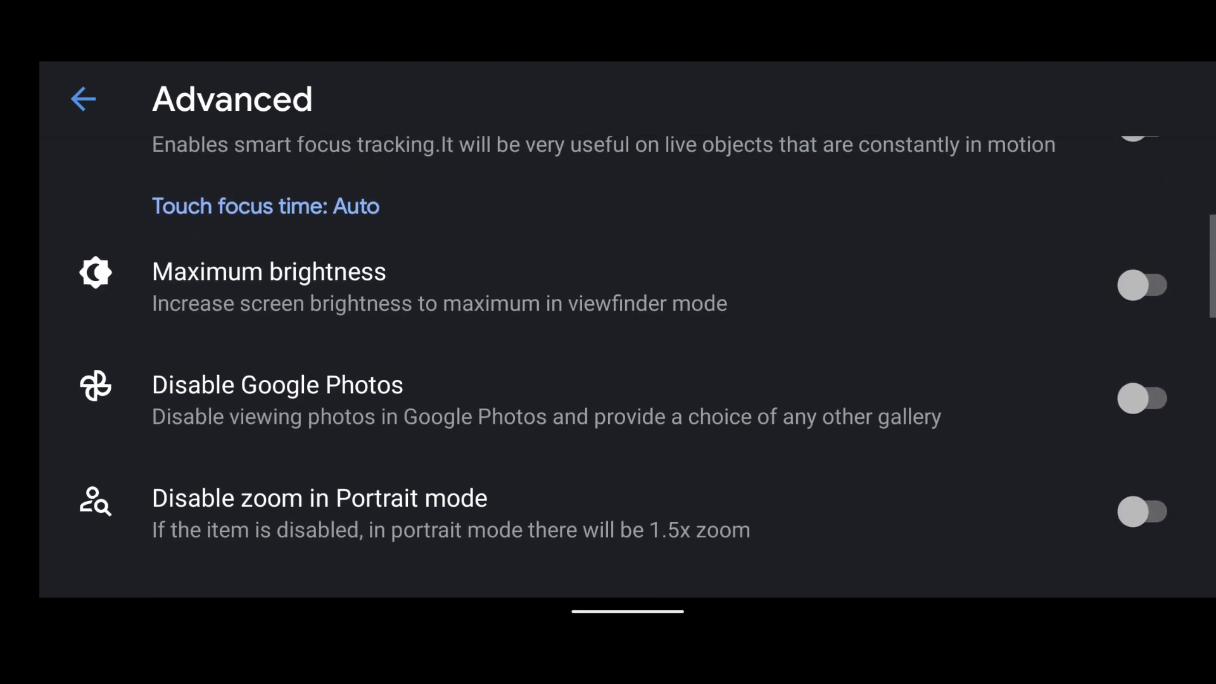
Change HDR+ Enhanced Frames from 35 frames to Auto in the Advanced list
scroll(down, 3)
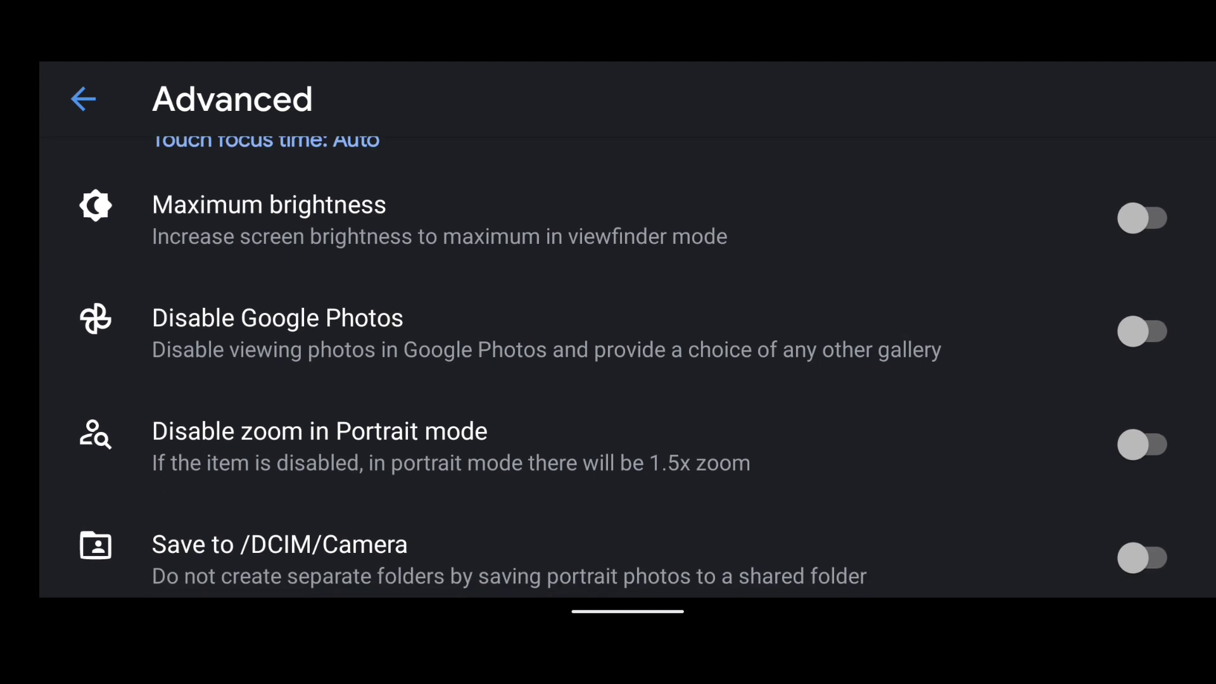
scroll(down, 3)
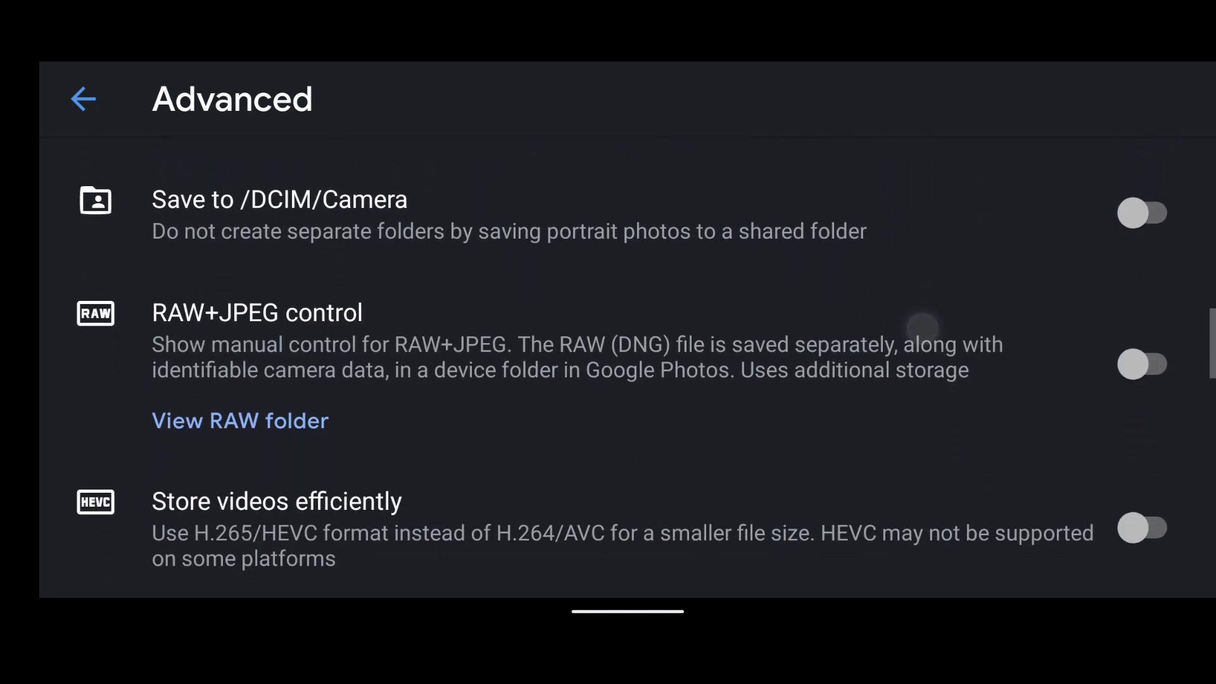
scroll(up, 3)
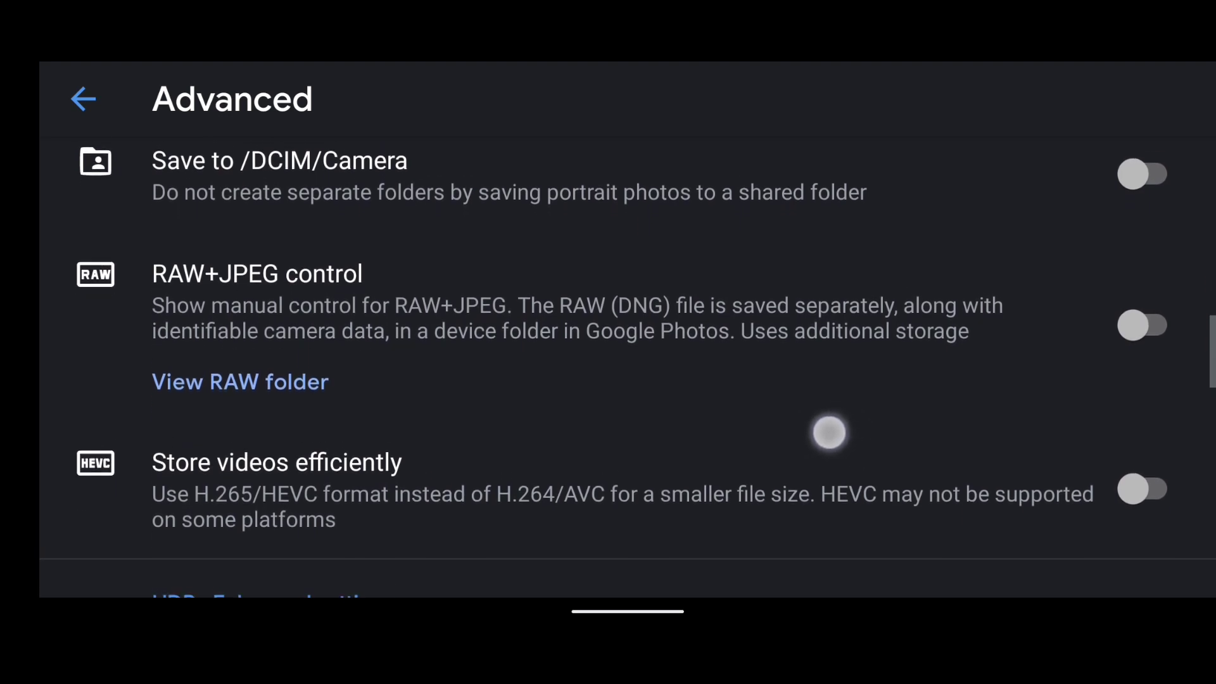
scroll(up, 3)
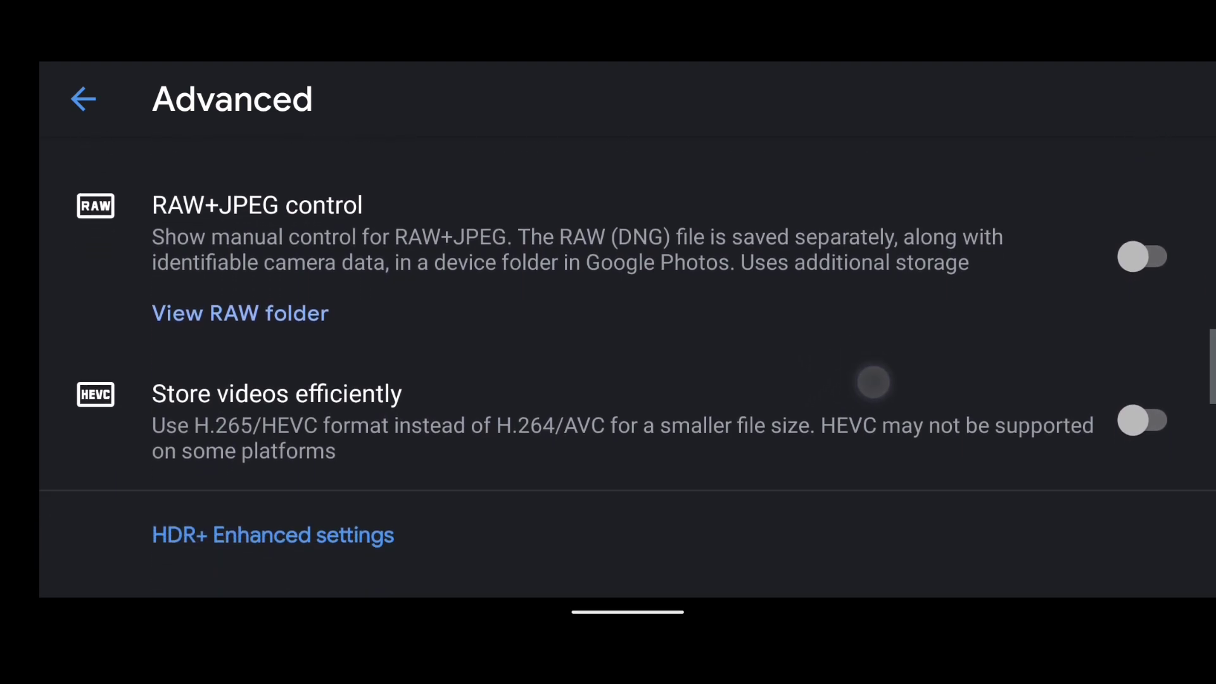
scroll(up, 3)
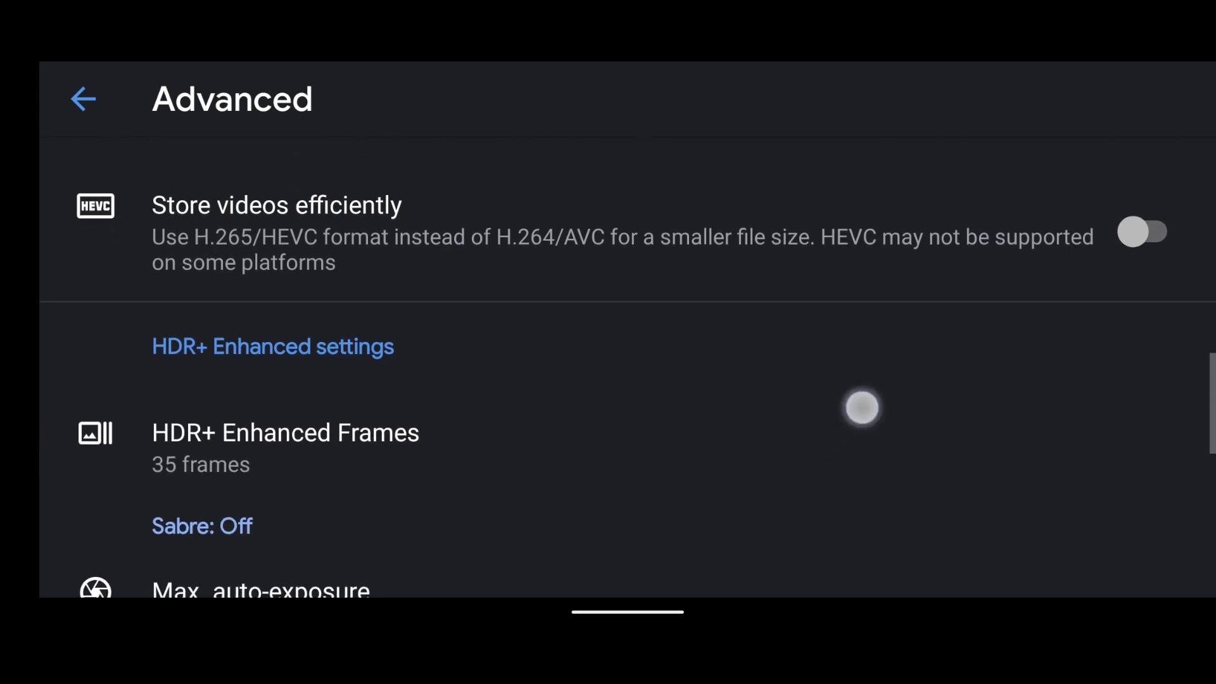
click(285, 433)
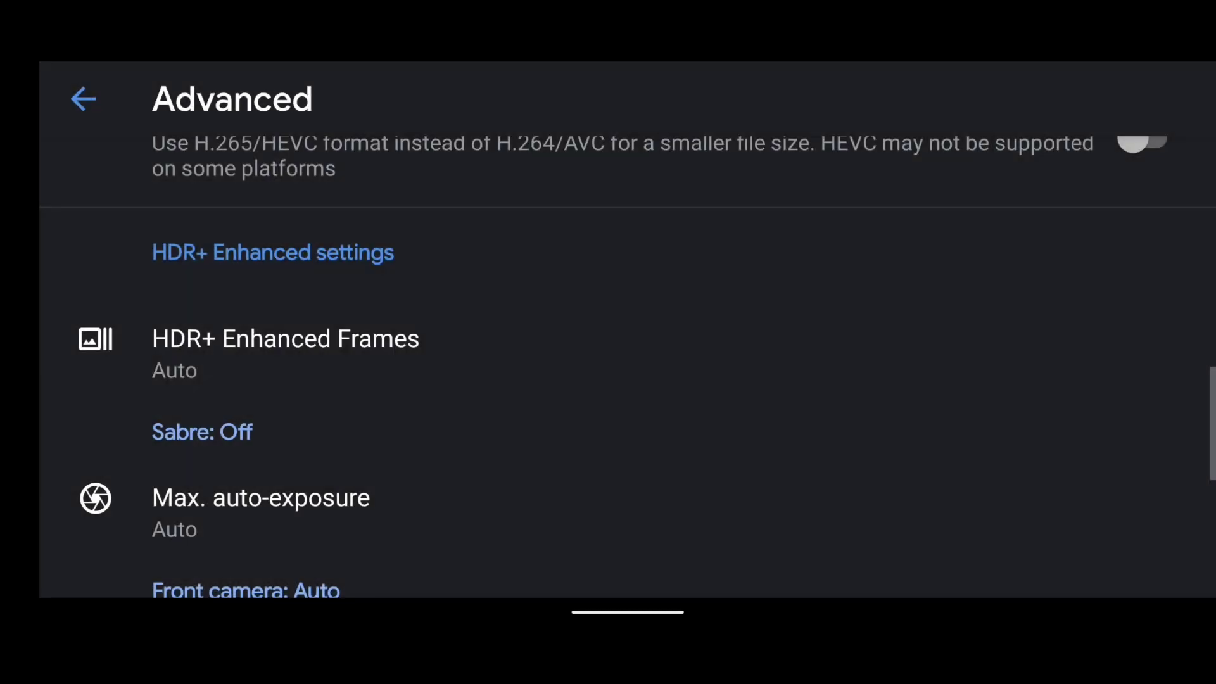
click(201, 432)
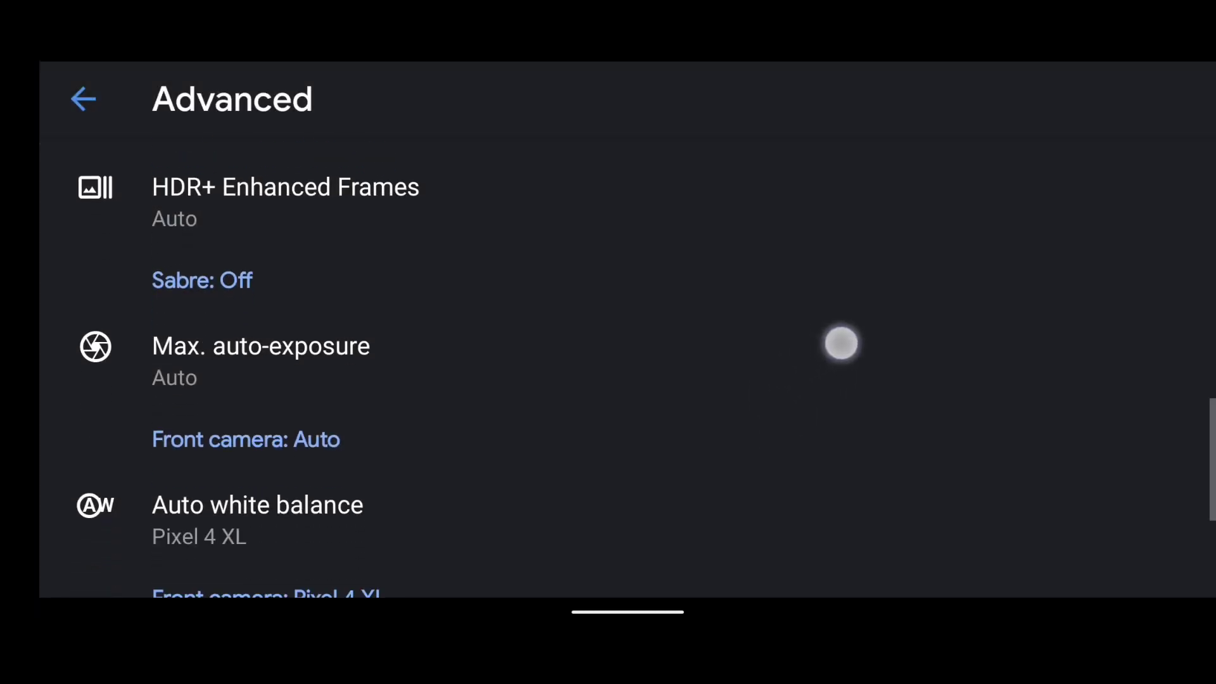
scroll(up, 3)
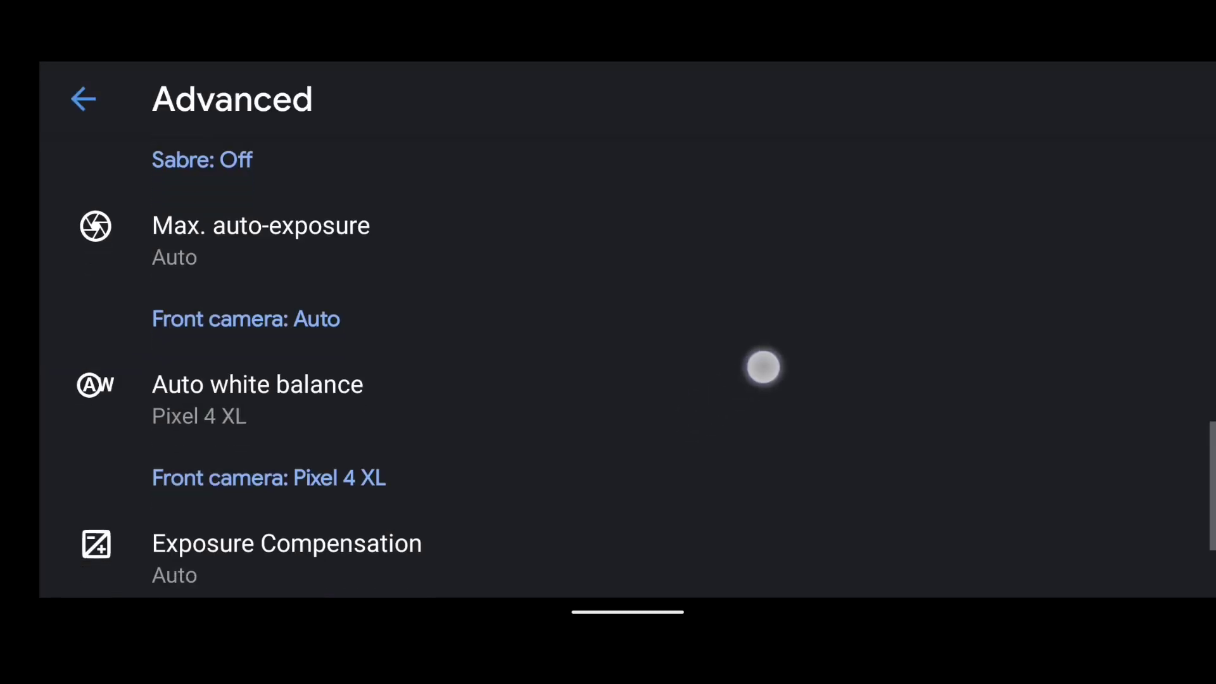
scroll(up, 3)
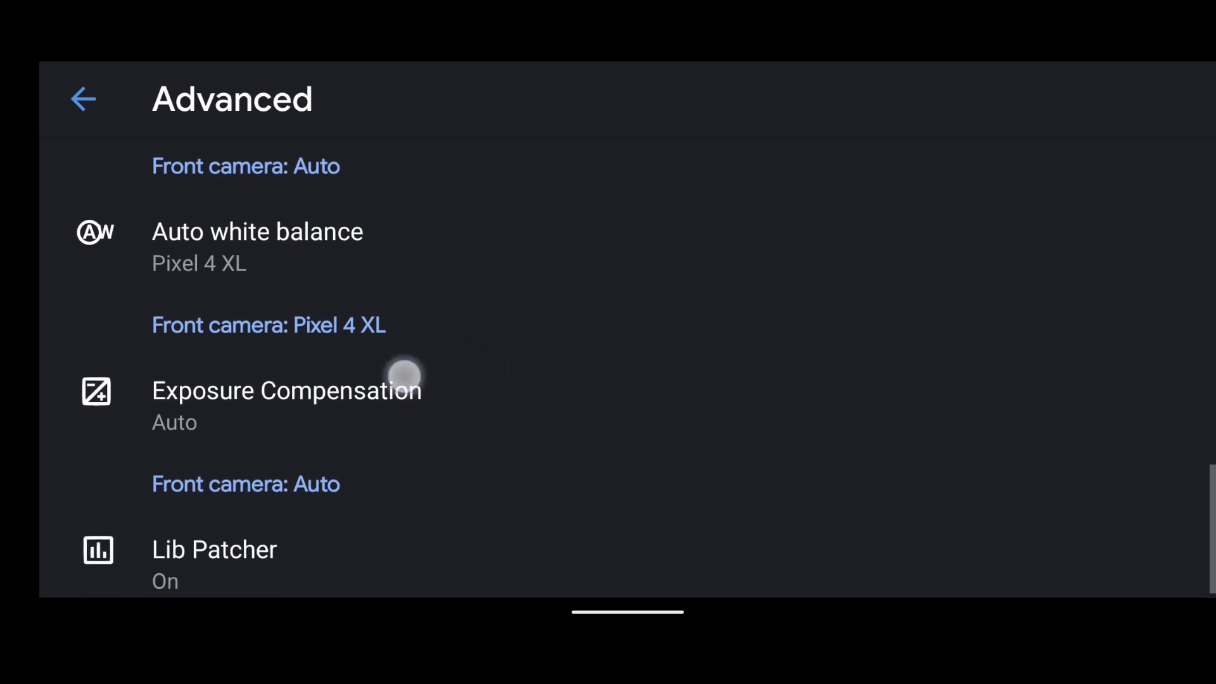
Leave Exposure Compensation on Auto, browse Lib Patcher values, then back out to the viewfinder
click(287, 390)
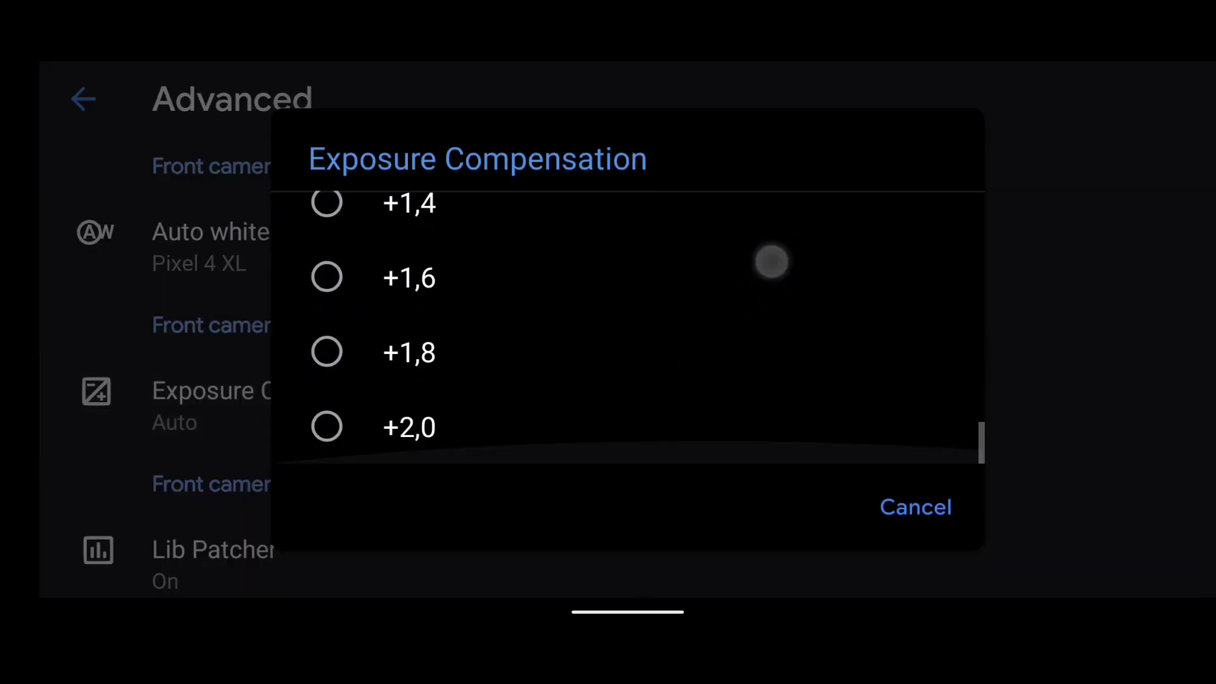
click(915, 507)
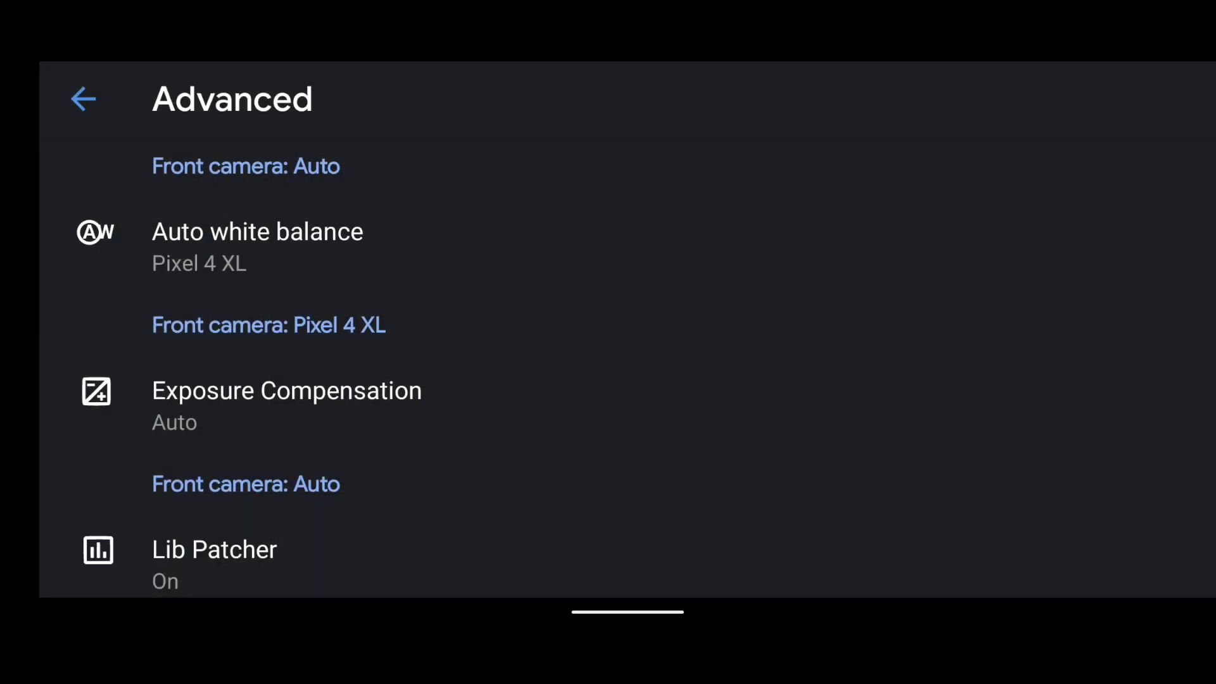
click(215, 549)
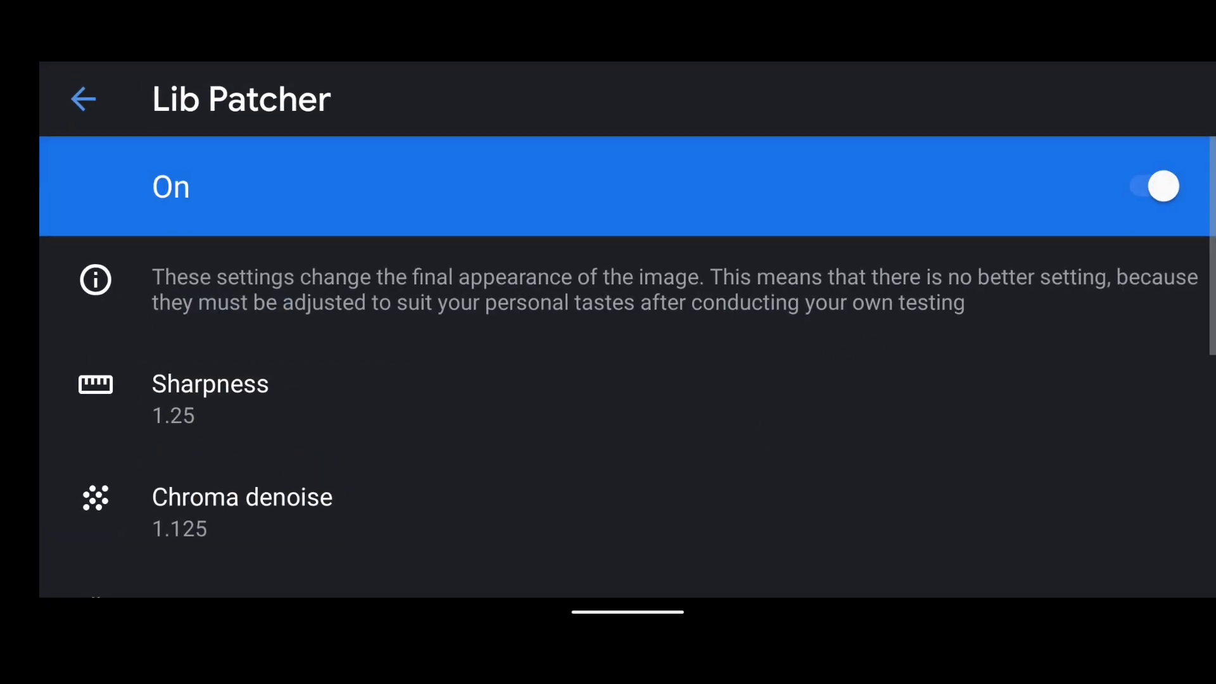
scroll(down, 3)
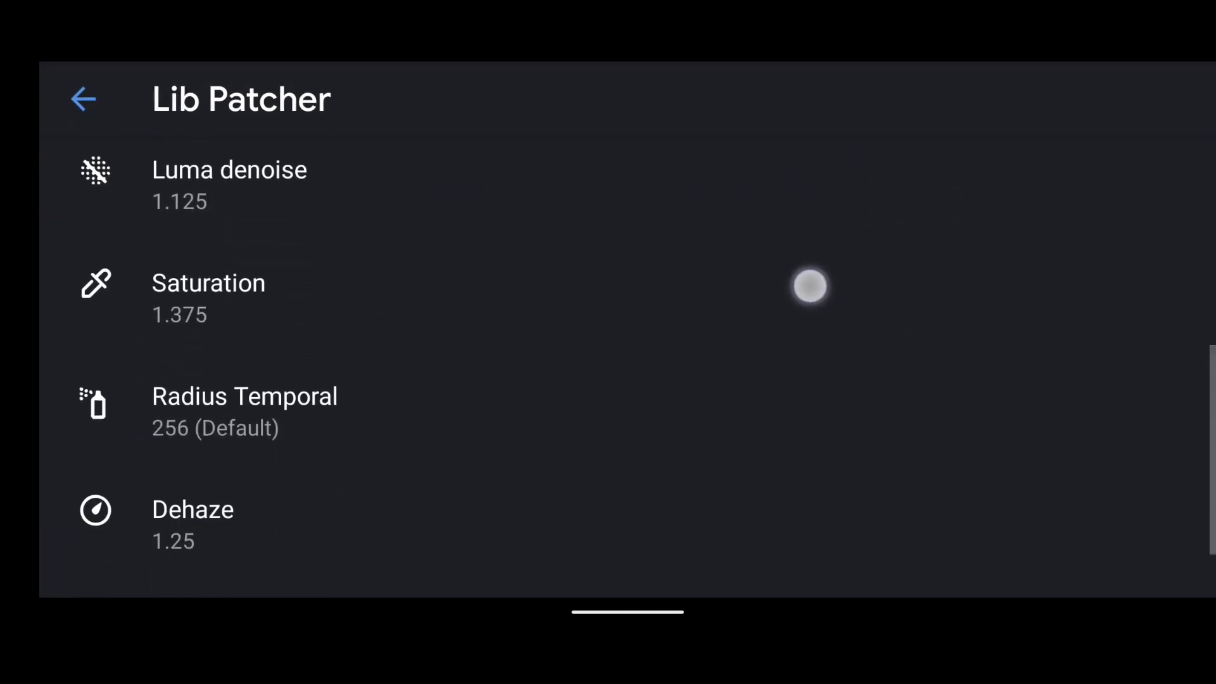
scroll(up, 3)
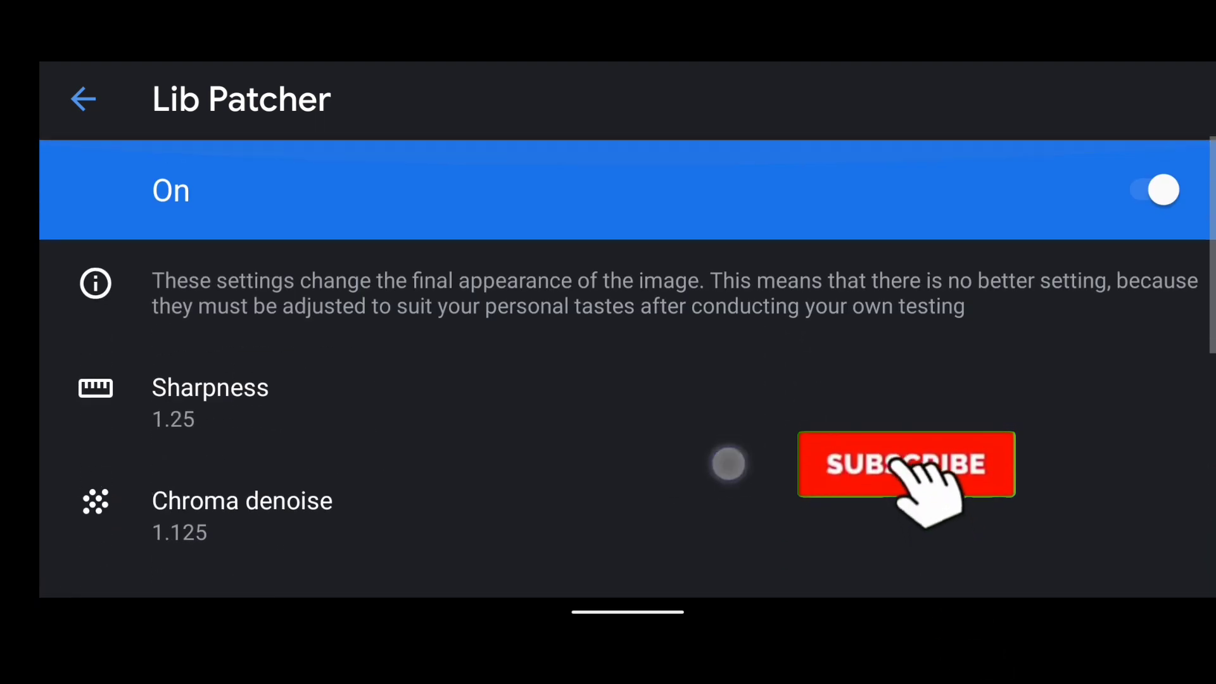
click(84, 99)
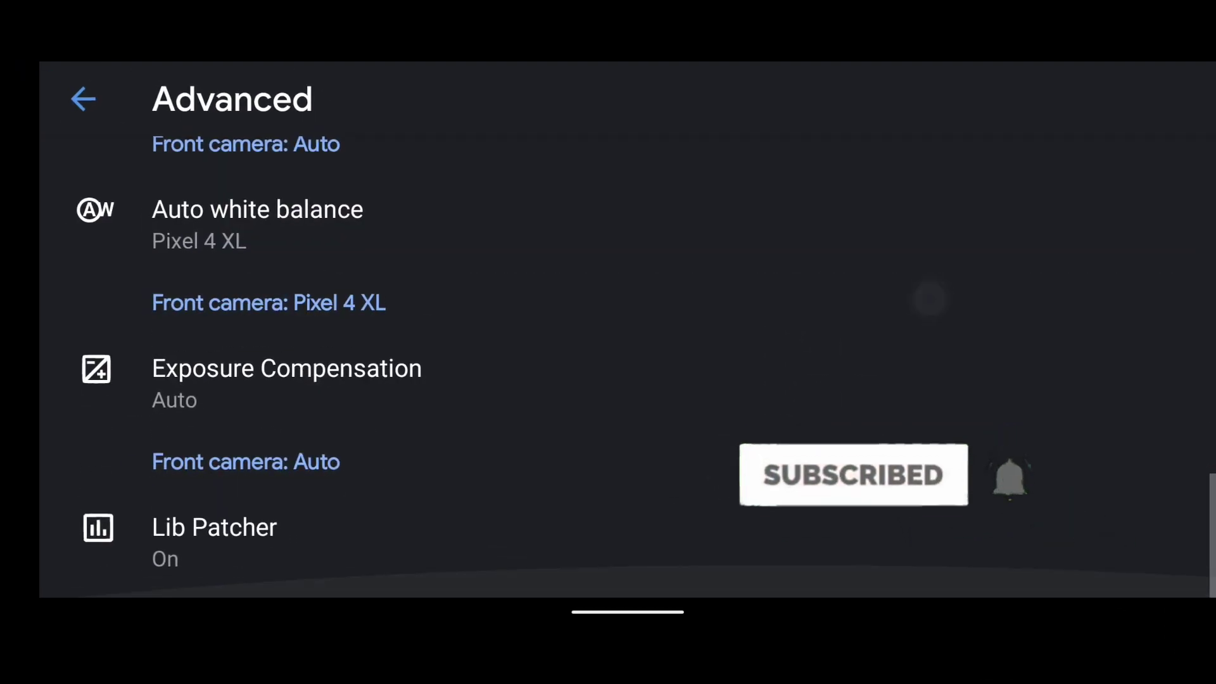
click(83, 99)
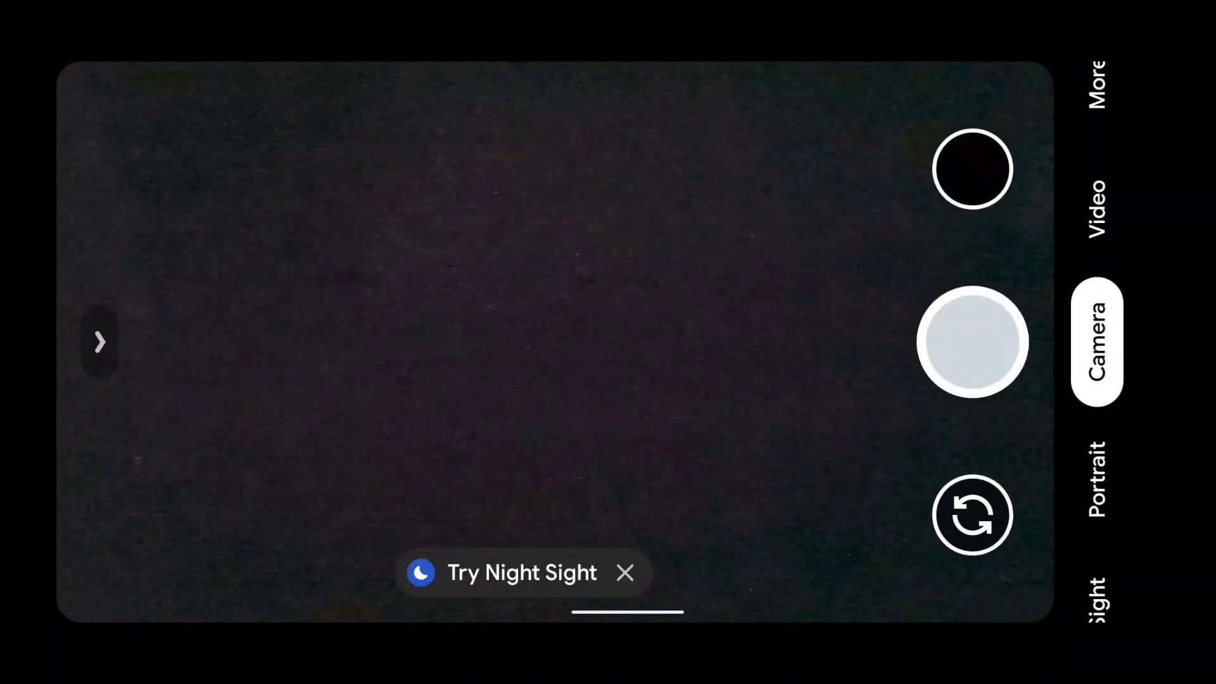
Take a Night Sight astrophotography shot of the cloudy sky and rooftop, then view it
click(522, 573)
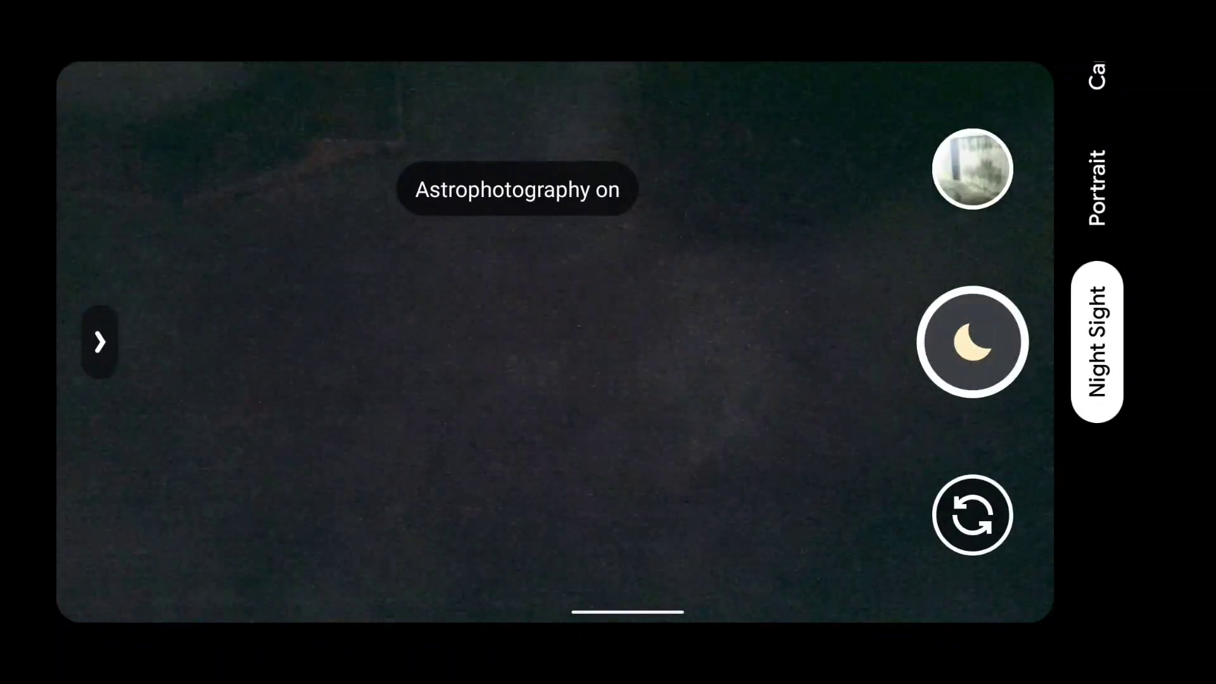
click(972, 343)
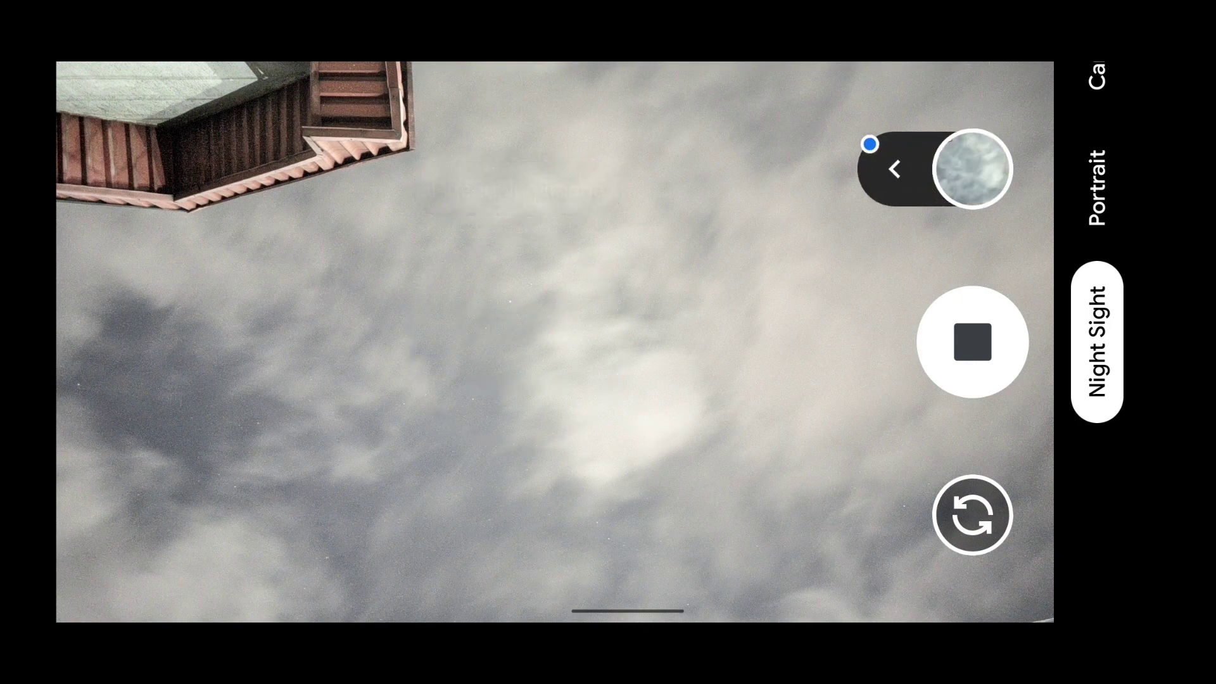
click(972, 342)
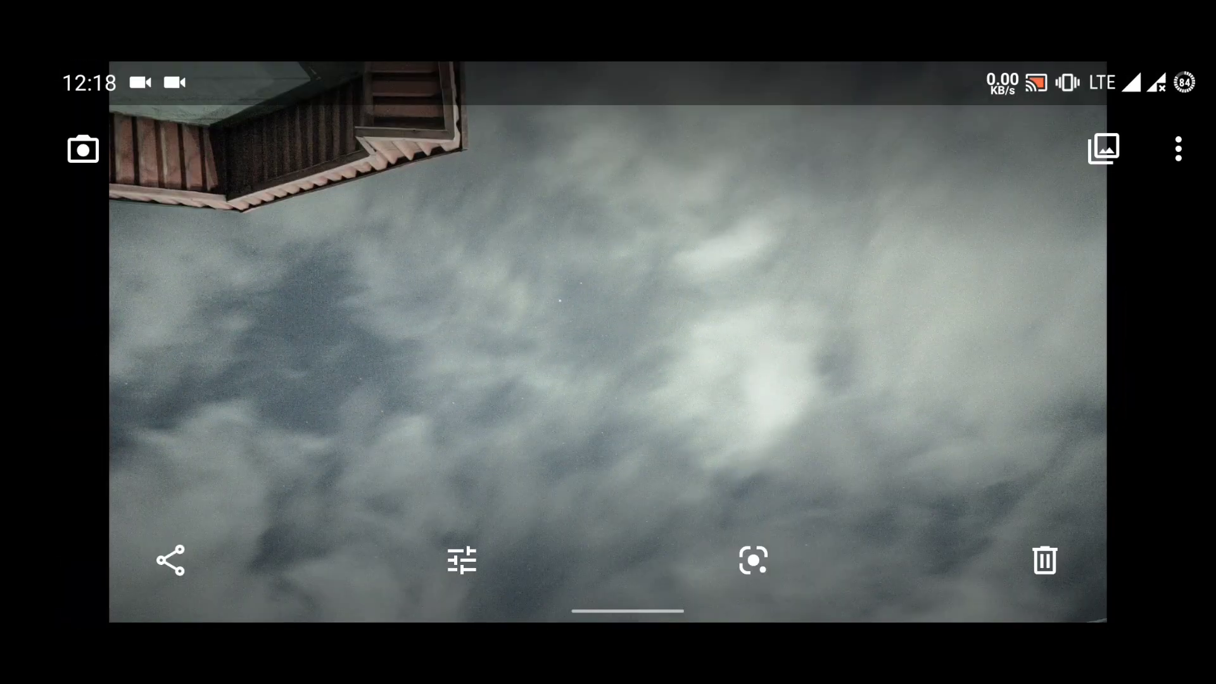